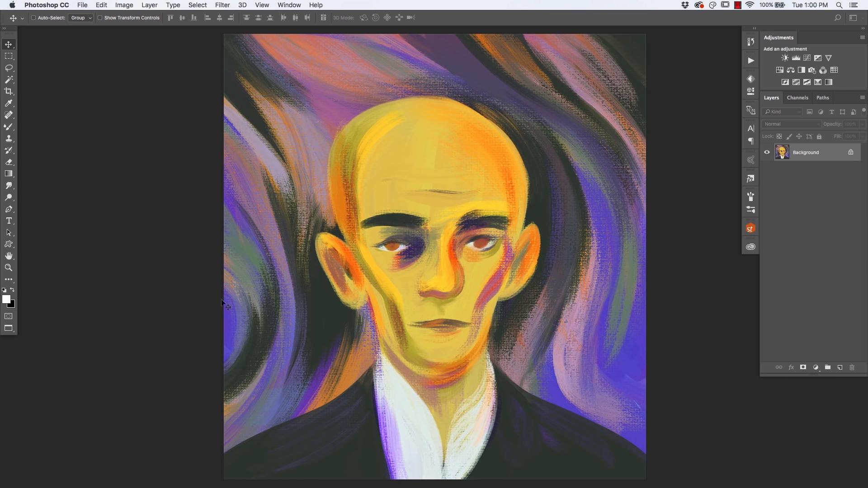
pyautogui.moveTo(552, 146)
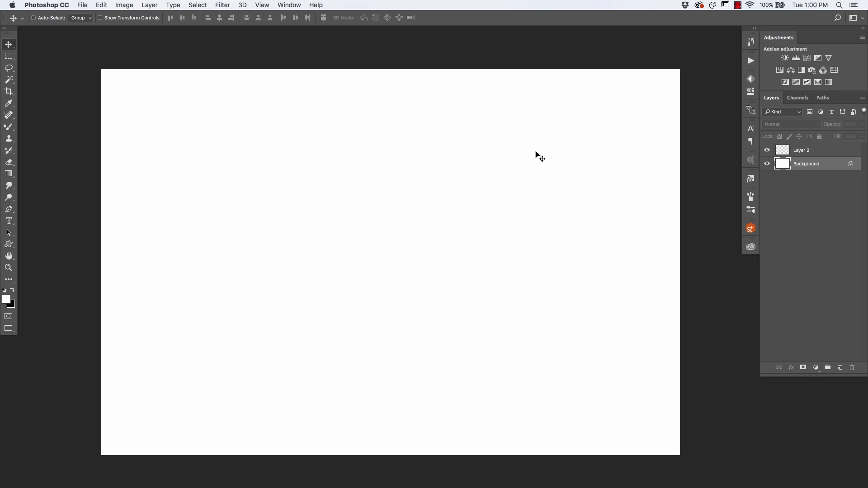
pyautogui.moveTo(49, 356)
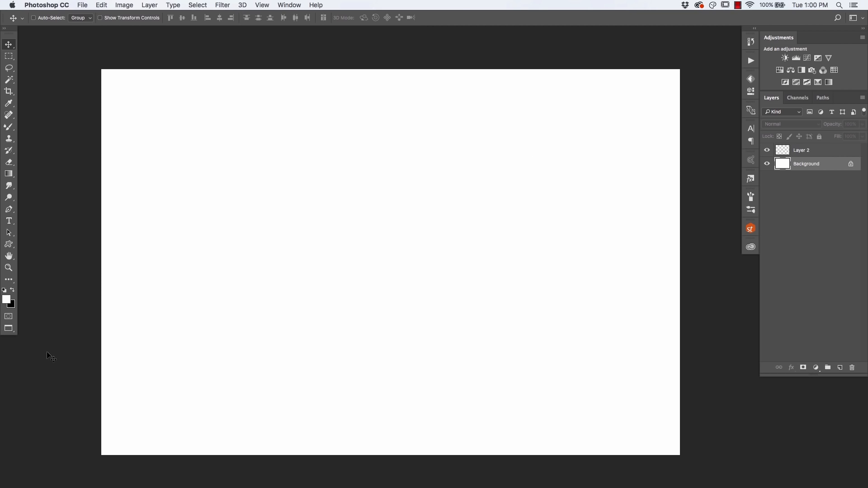
pyautogui.moveTo(47, 338)
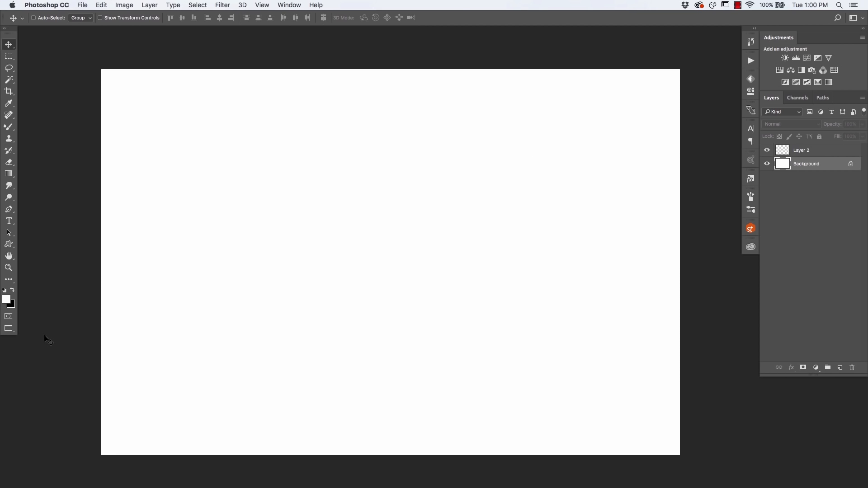
pyautogui.moveTo(740, 276)
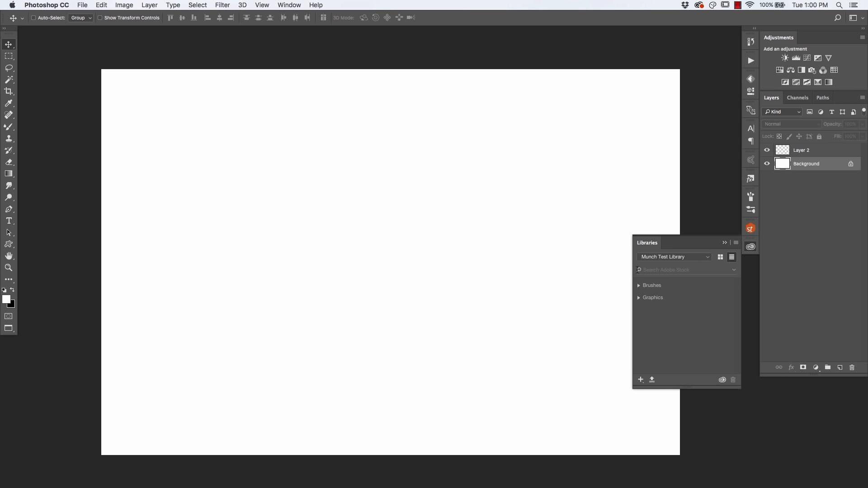
pyautogui.moveTo(645, 270)
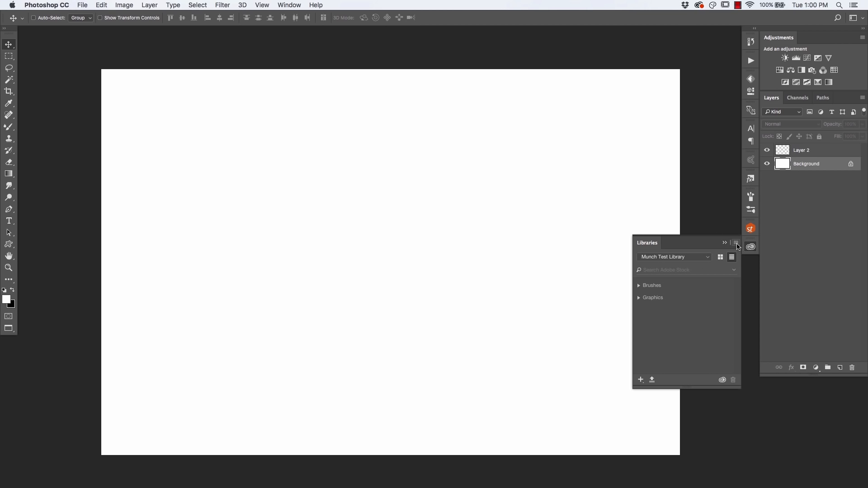
# - Create a new library and name it 'Munch Painting Gallery'
pyautogui.click(736, 242)
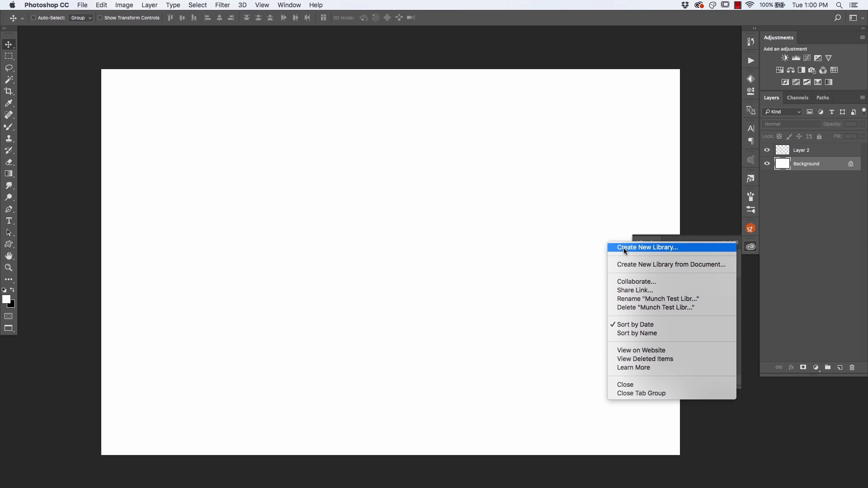
pyautogui.click(646, 247)
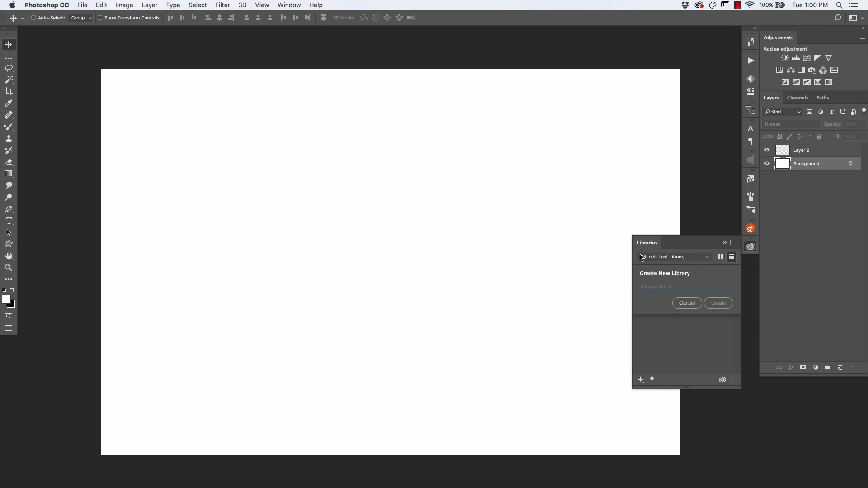
pyautogui.write('M')
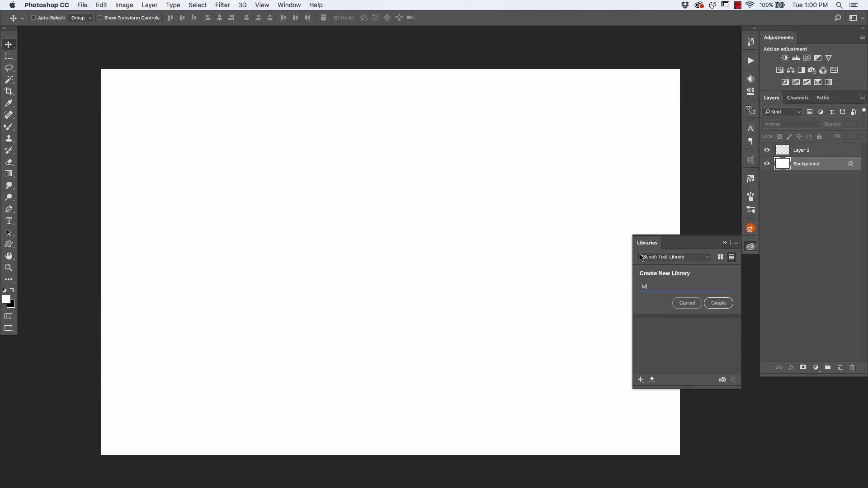
pyautogui.write('unch Painting Gallery')
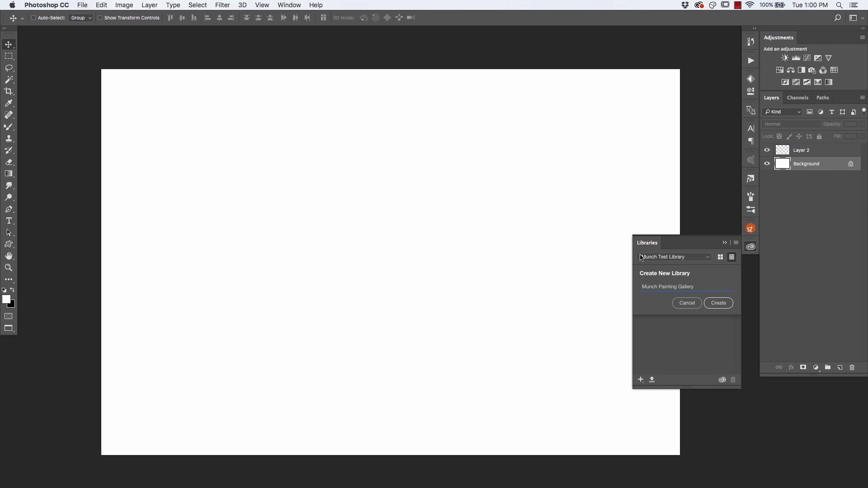
pyautogui.click(717, 303)
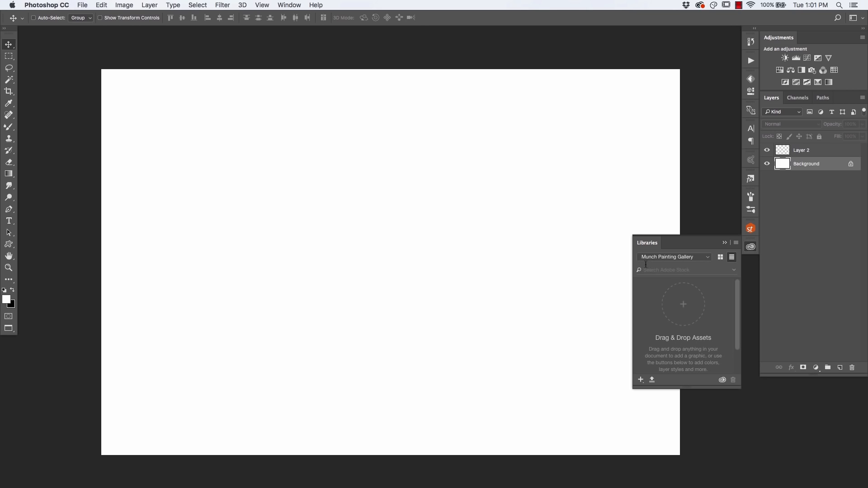
# - Start an Adobe Stock search for 'museum empty white wall' from the Libraries panel
pyautogui.click(687, 269)
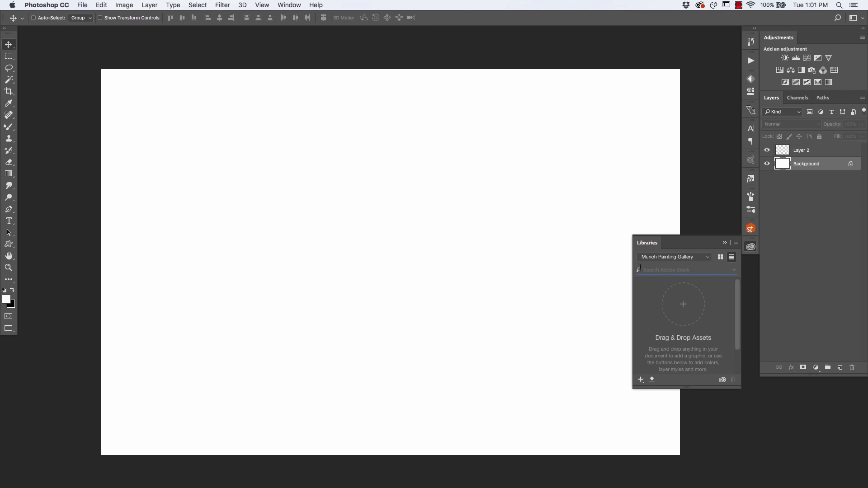
pyautogui.write('museum empty white wall')
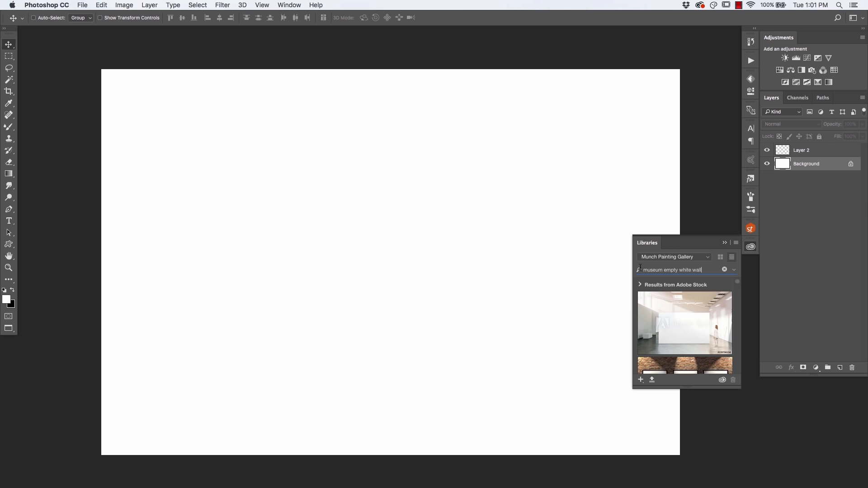
pyautogui.moveTo(738, 283)
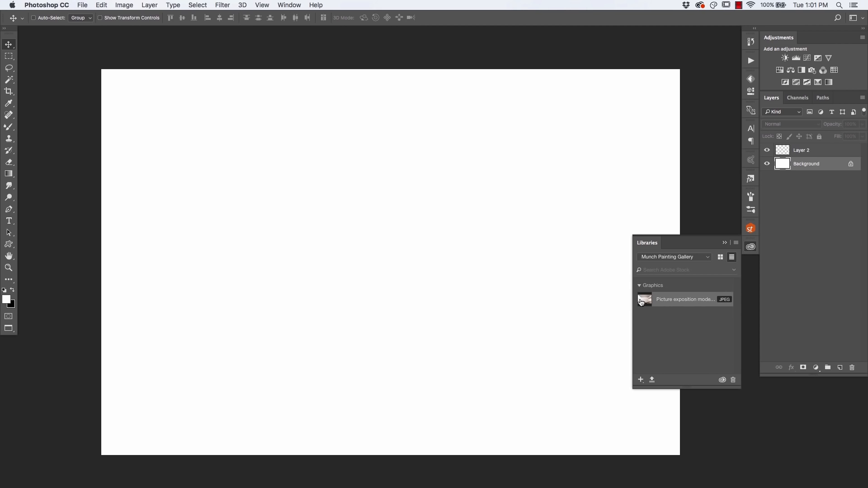
pyautogui.moveTo(645, 298)
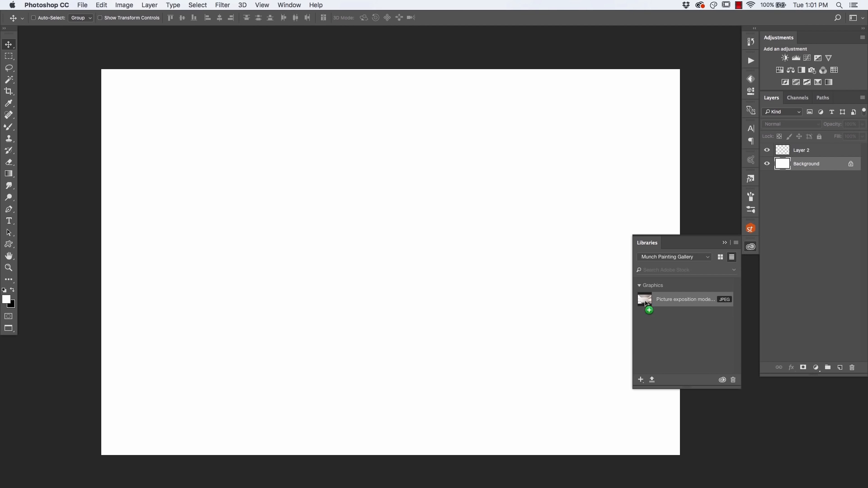
# - Place the white gallery wall photo and scale it to fill the whole canvas
pyautogui.moveTo(644, 299); pyautogui.dragTo(397, 293)
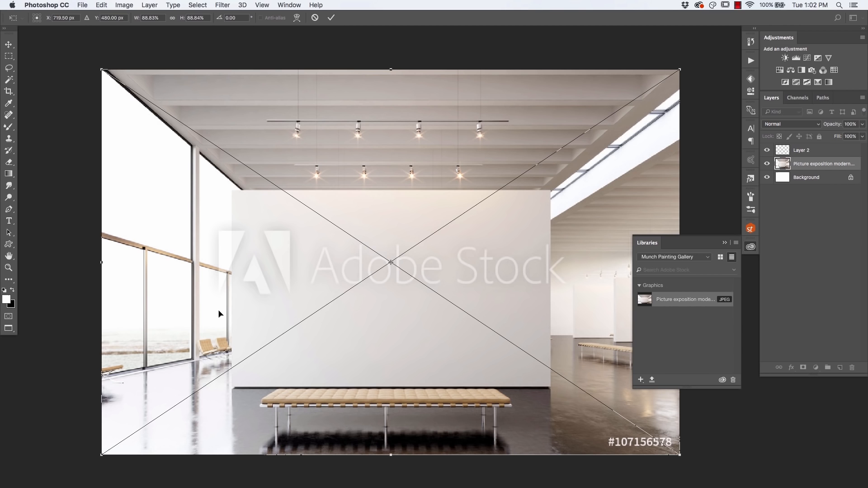
pyautogui.moveTo(101, 69); pyautogui.dragTo(305, 205)
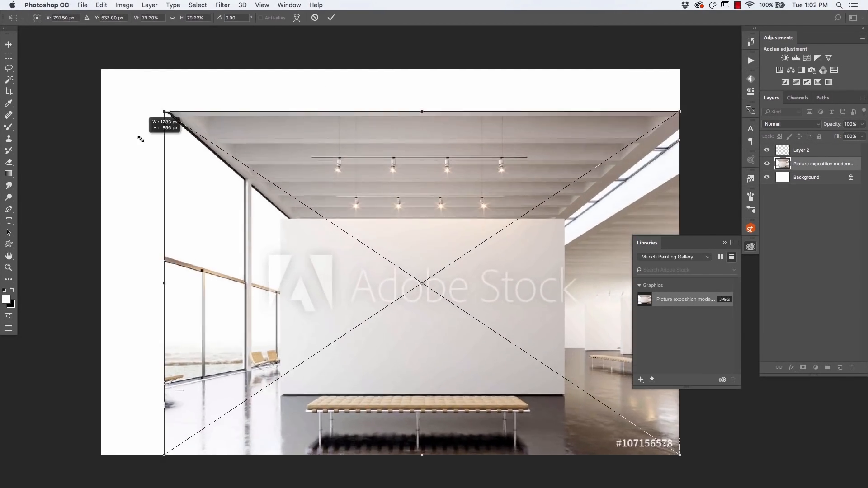
pyautogui.moveTo(164, 111); pyautogui.dragTo(101, 71)
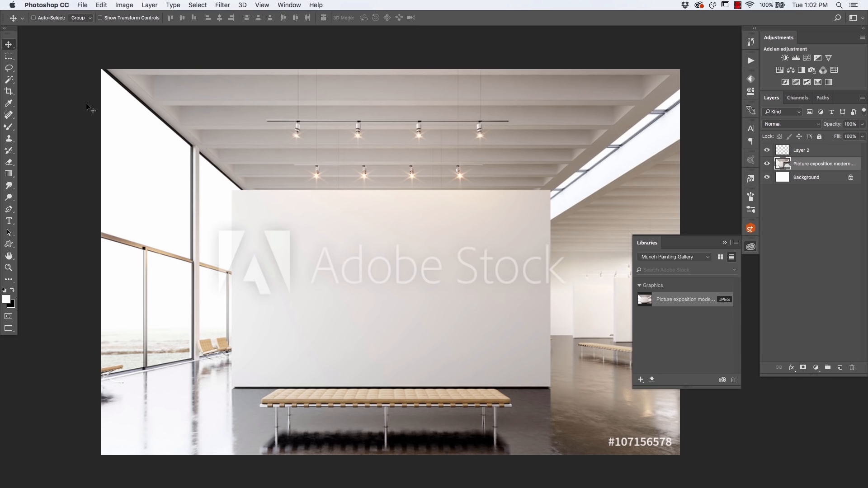
pyautogui.moveTo(592, 324)
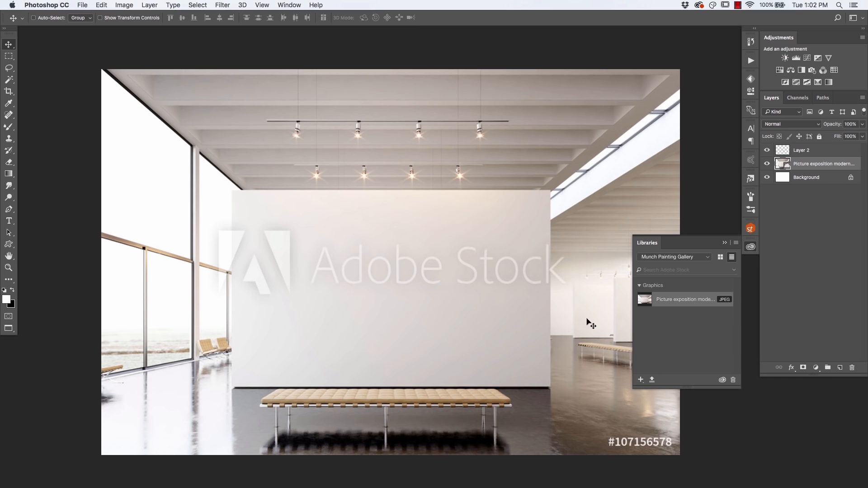
pyautogui.moveTo(232, 301)
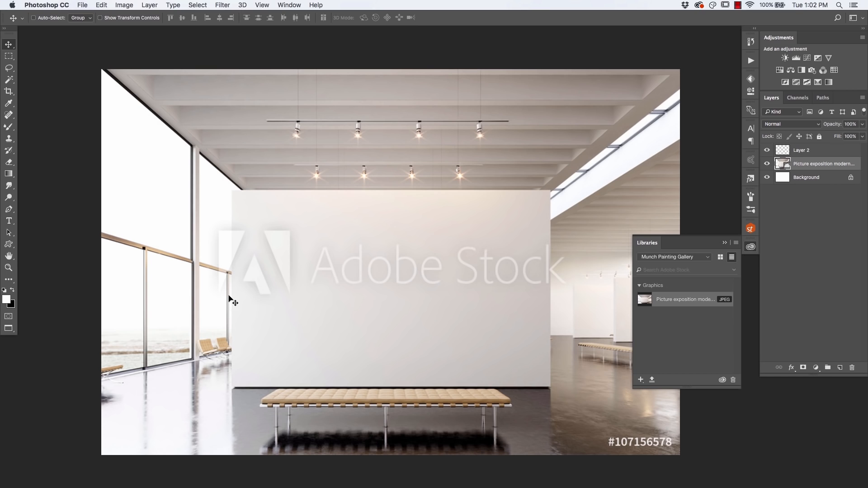
pyautogui.moveTo(312, 300)
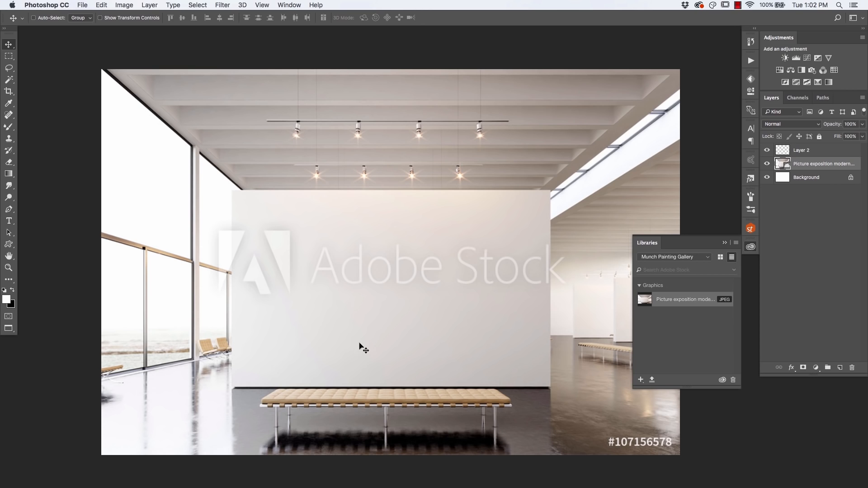
# - Search Adobe Stock and save the antique gold frame image to the library
pyautogui.click(687, 270)
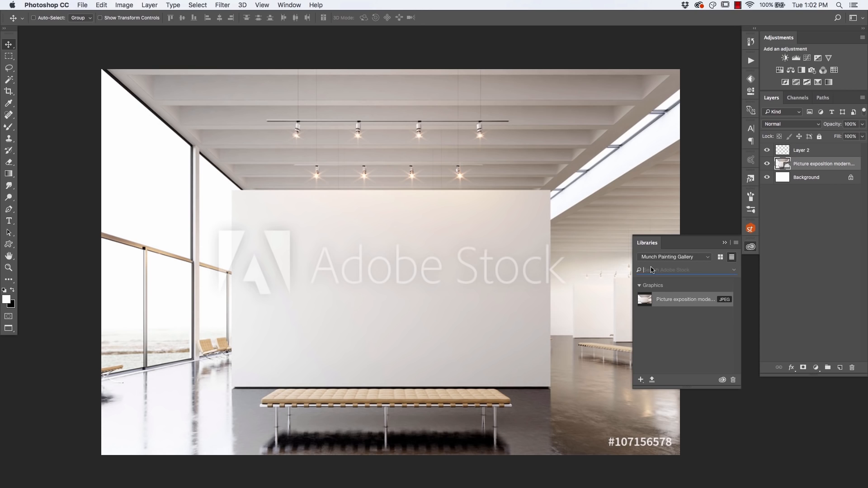
pyautogui.moveTo(641, 271)
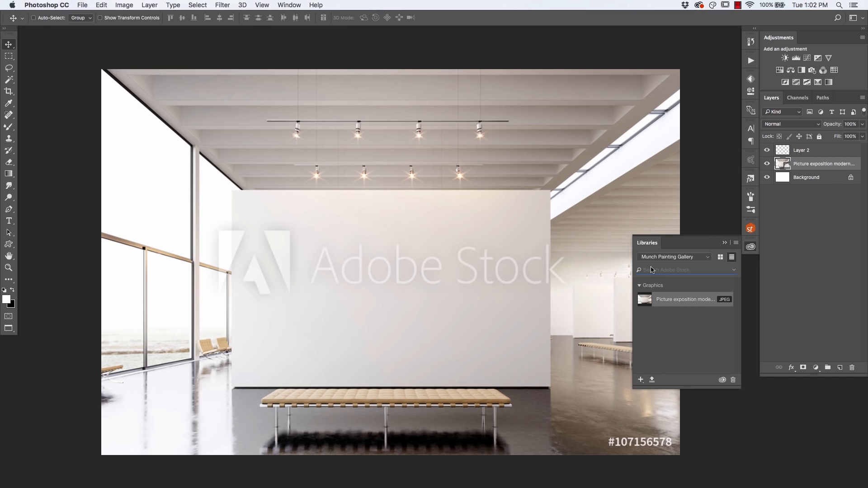
pyautogui.write('thir')
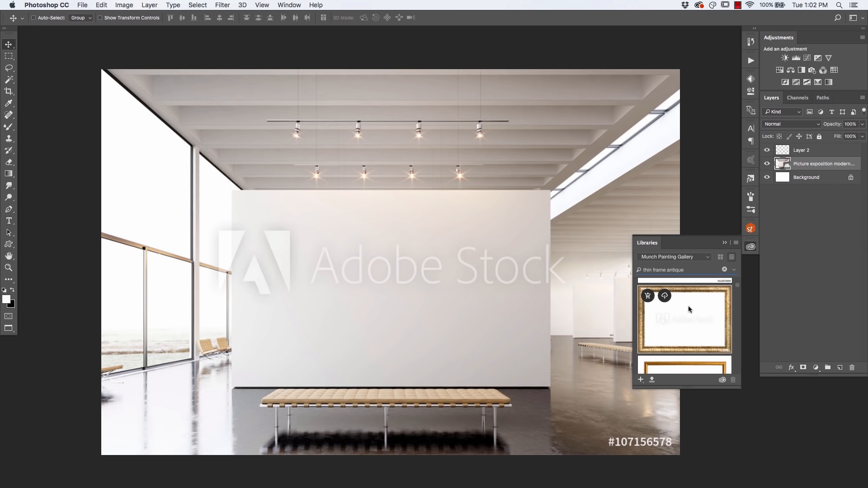
pyautogui.click(725, 270)
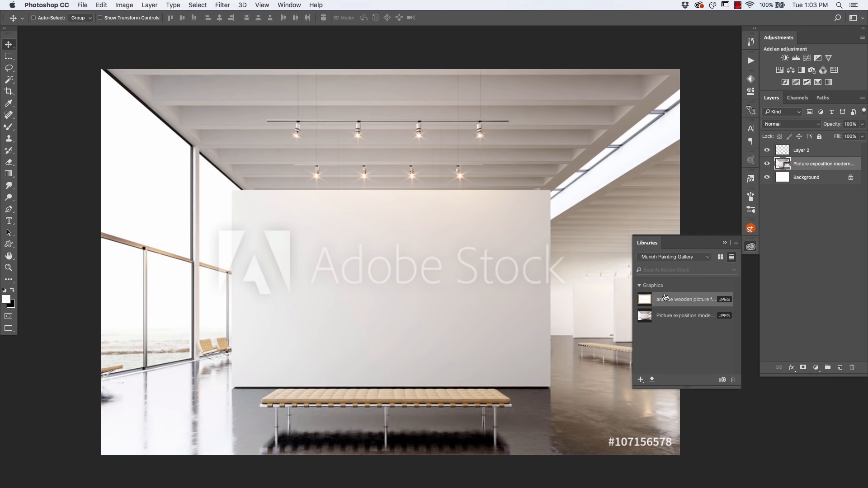
pyautogui.moveTo(644, 299)
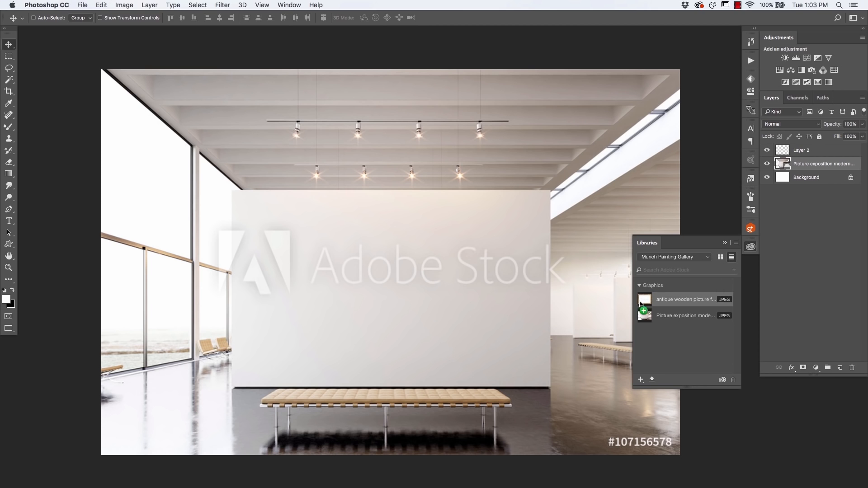
# - Place the antique frame rotated 90°, scaled to about 42%, centred on the wall
pyautogui.moveTo(644, 299); pyautogui.dragTo(423, 296)
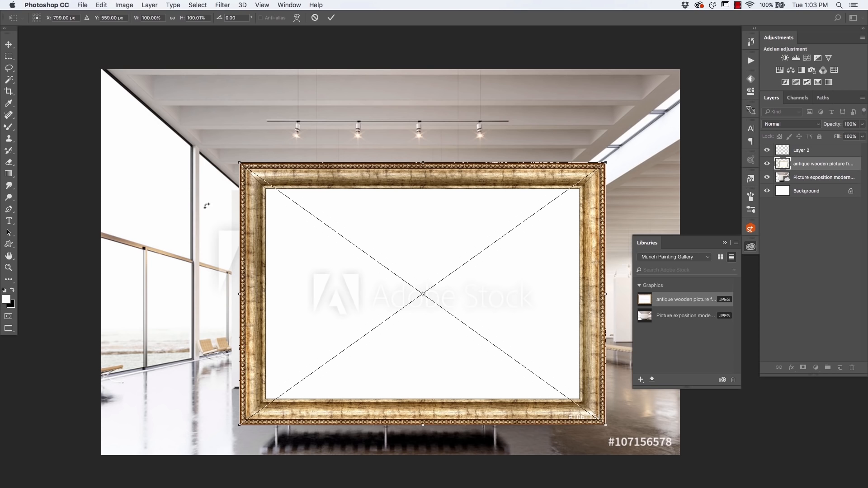
pyautogui.moveTo(225, 165)
pyautogui.write('90')
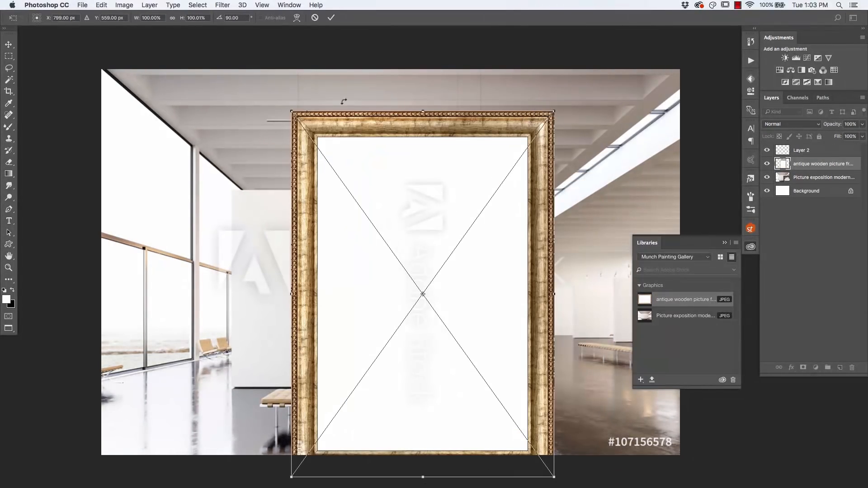
pyautogui.moveTo(292, 113); pyautogui.dragTo(392, 254)
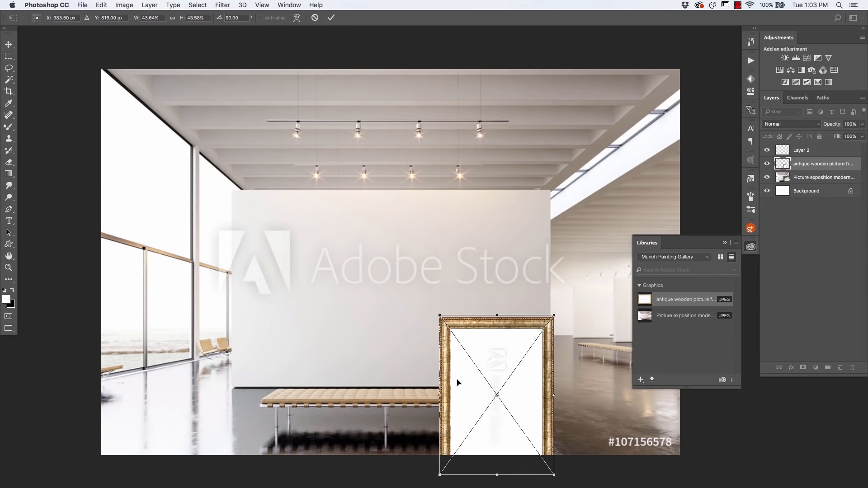
pyautogui.moveTo(497, 394); pyautogui.dragTo(390, 289)
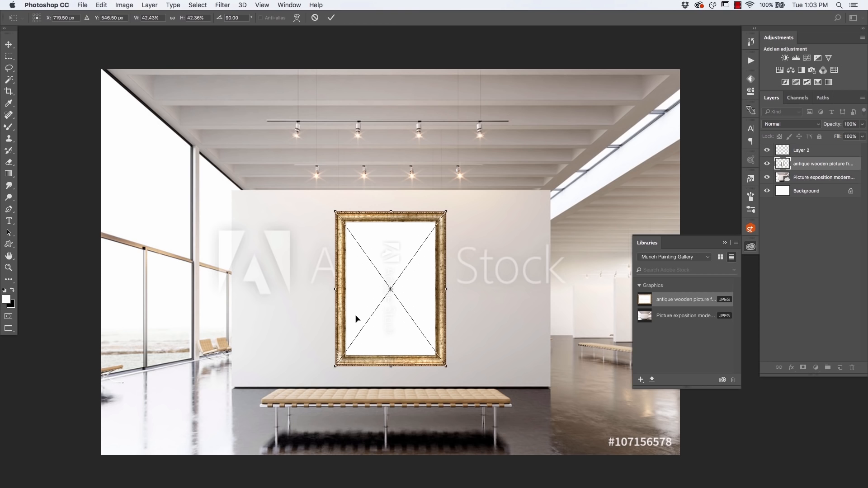
pyautogui.moveTo(348, 335)
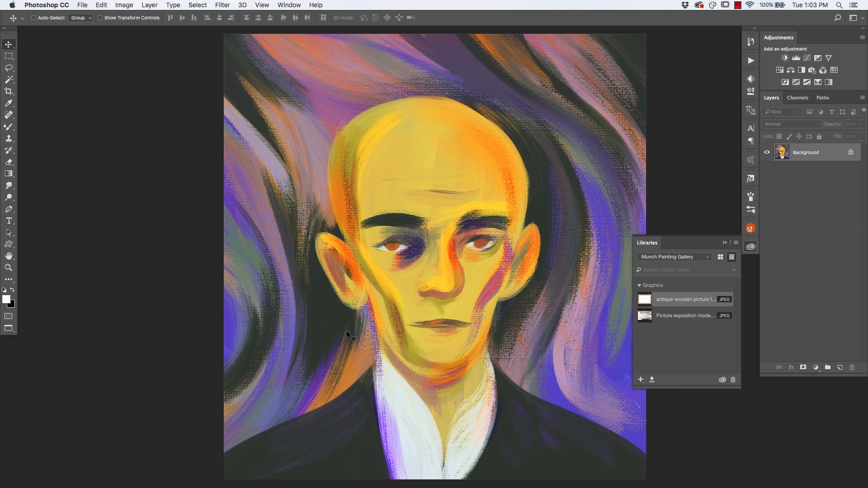
# - Paste the yellow-faced portrait and shrink it to sit inside the gold frame
pyautogui.click(197, 5)
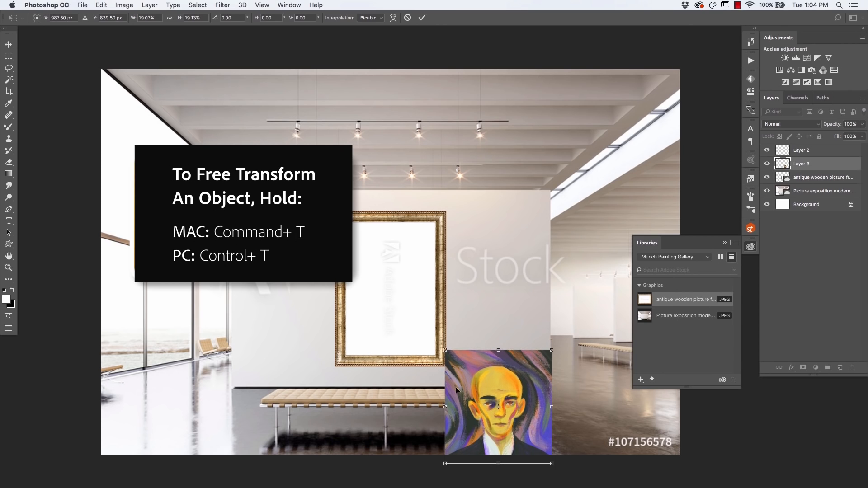
pyautogui.moveTo(497, 403); pyautogui.dragTo(390, 272)
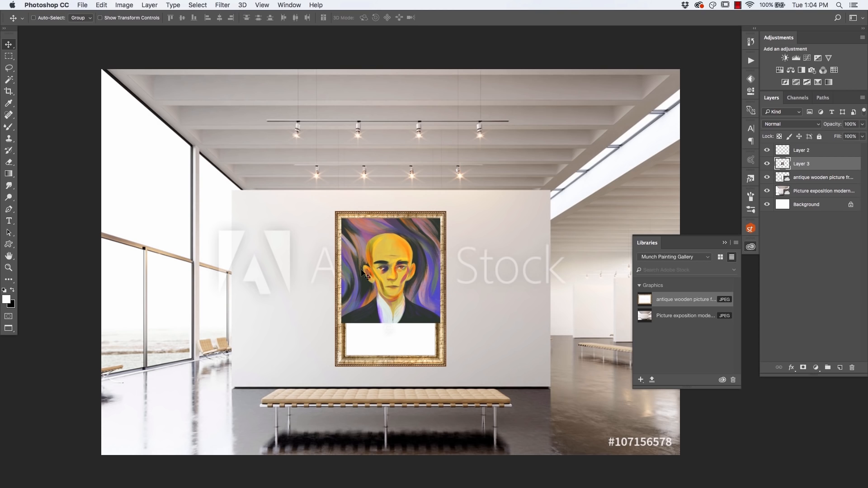
pyautogui.moveTo(276, 305)
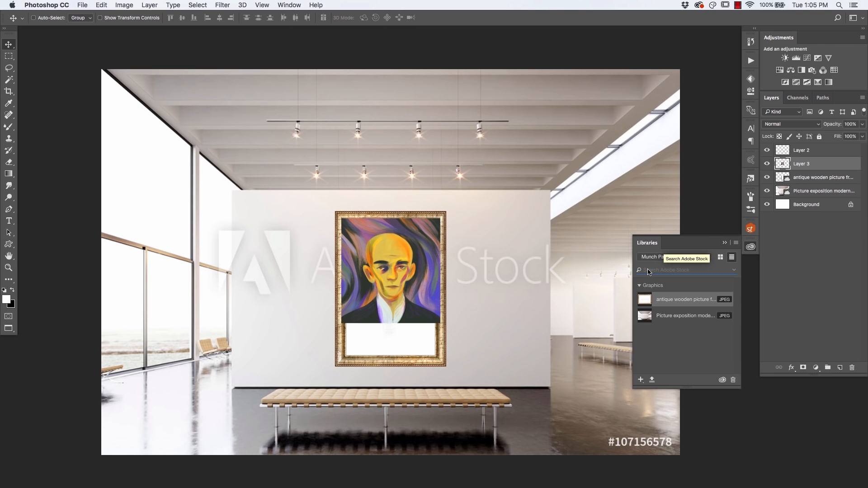
# - Search Adobe Stock for 'cracked surface' and save the crack soil texture preview
pyautogui.write('and')
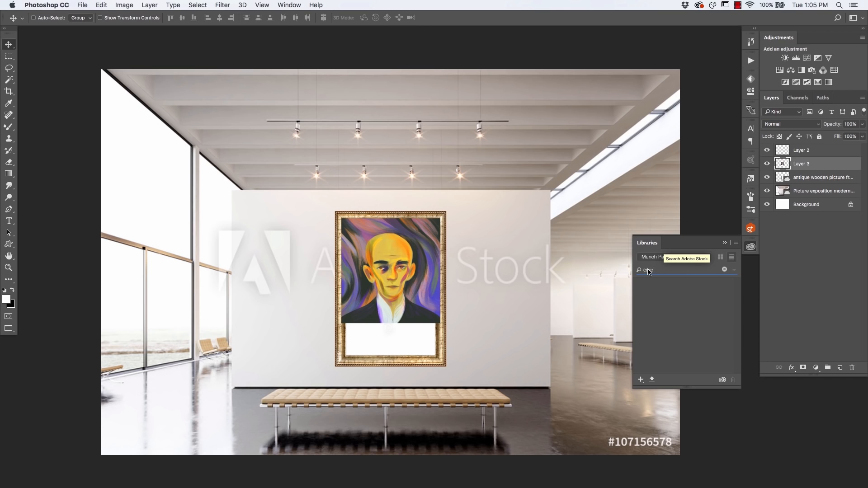
pyautogui.write('cracked surface')
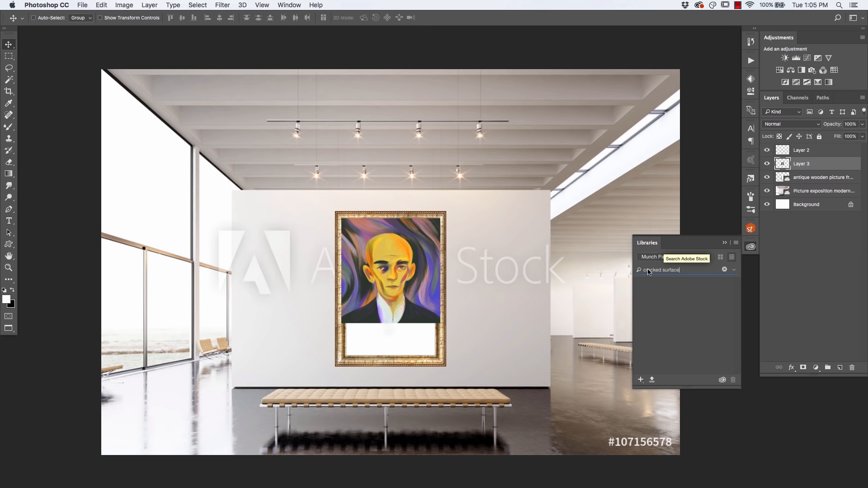
pyautogui.press('Enter')
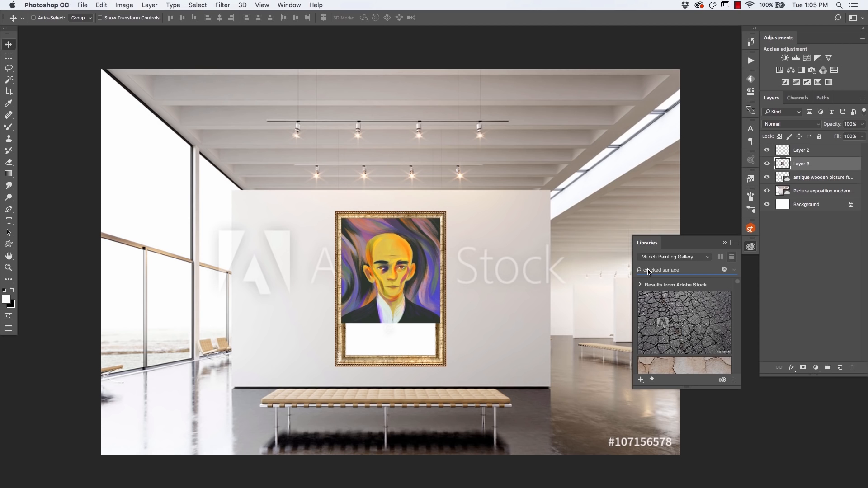
pyautogui.moveTo(683, 323)
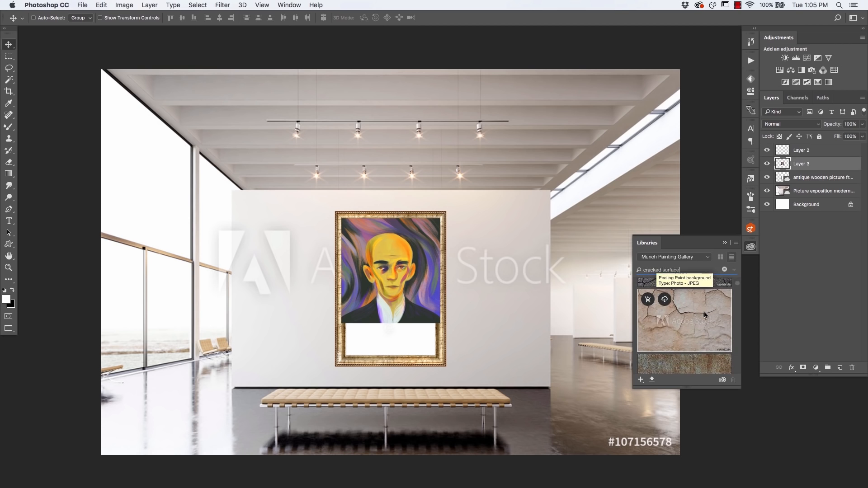
pyautogui.scroll(-3)
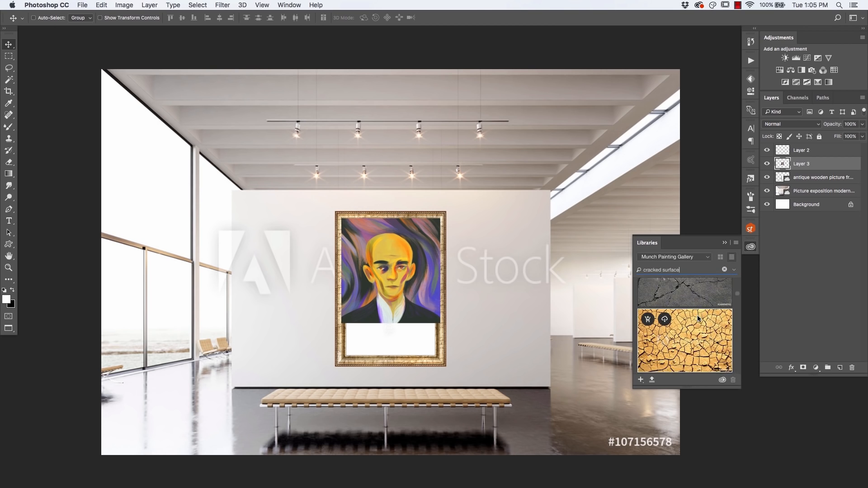
pyautogui.scroll(-3)
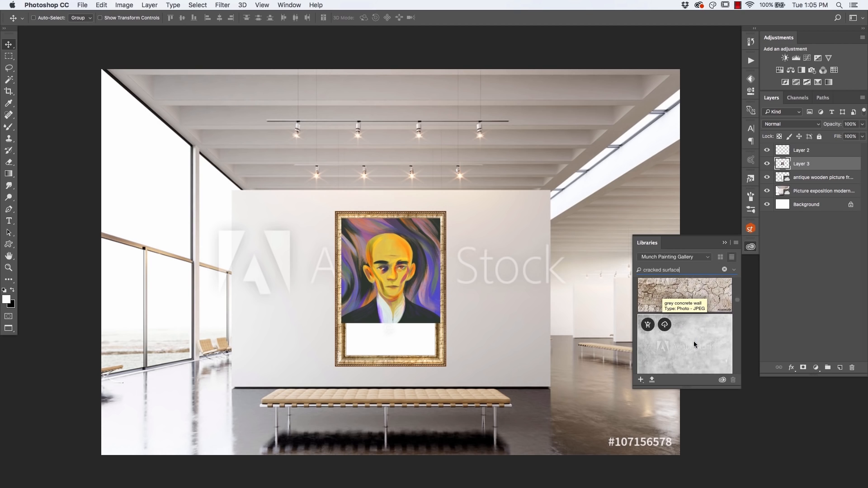
pyautogui.moveTo(695, 349)
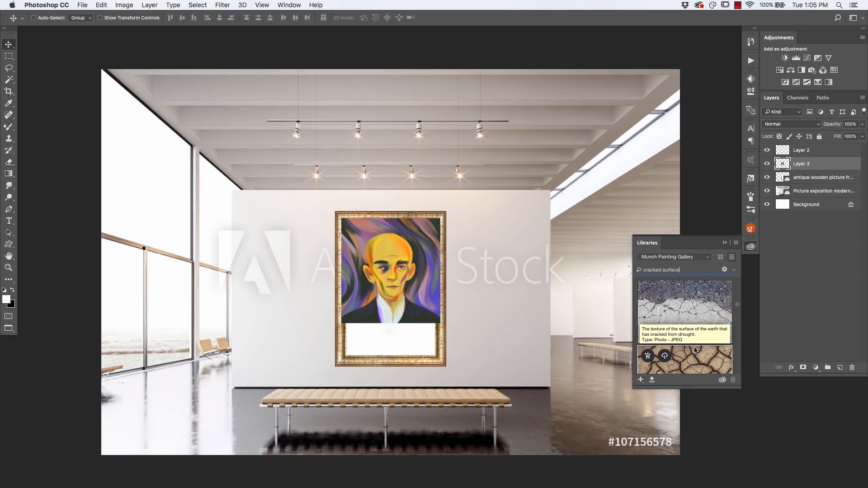
pyautogui.scroll(-3)
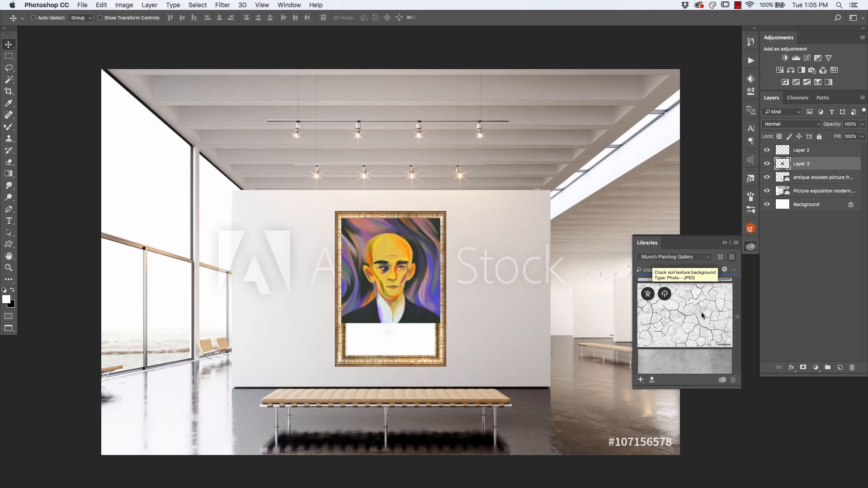
pyautogui.moveTo(693, 311)
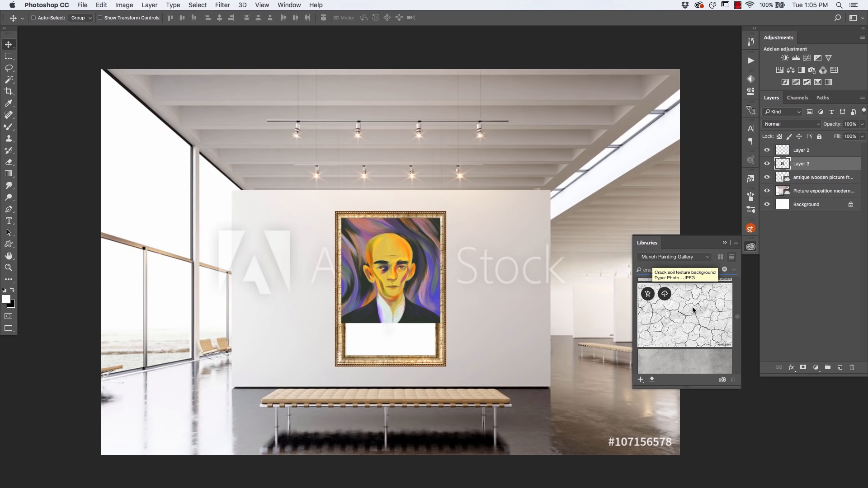
pyautogui.click(732, 257)
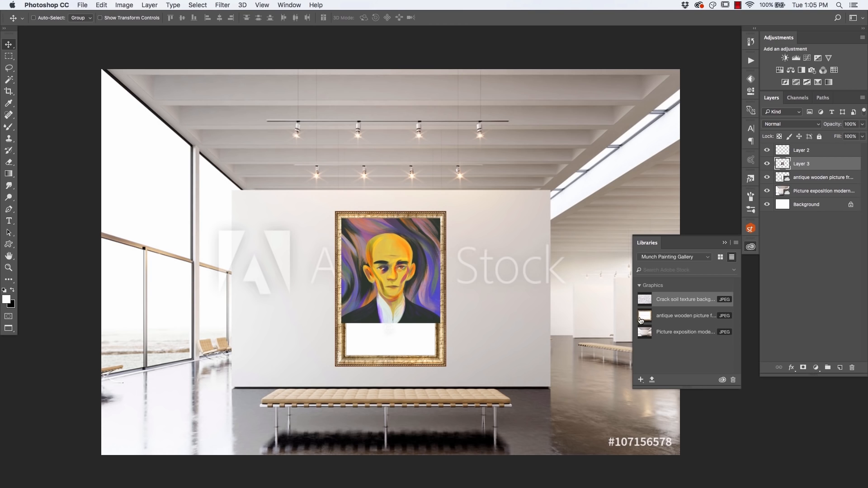
pyautogui.moveTo(645, 316)
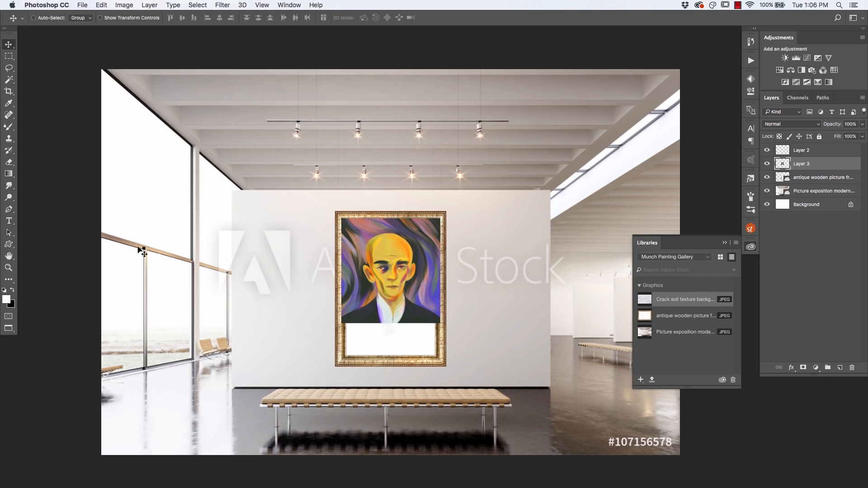
pyautogui.moveTo(125, 336)
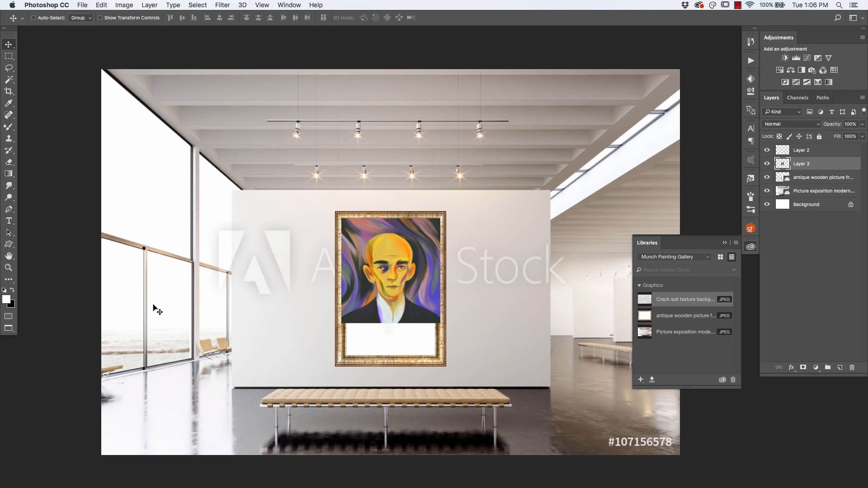
pyautogui.moveTo(193, 320)
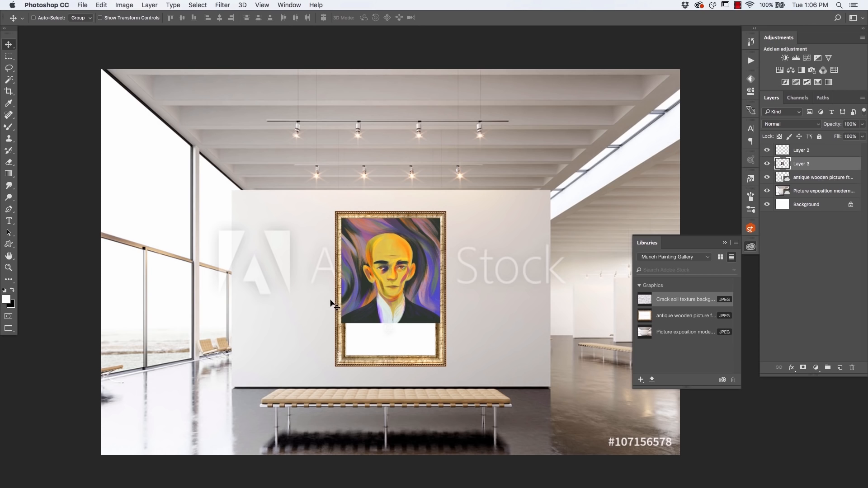
pyautogui.moveTo(152, 310)
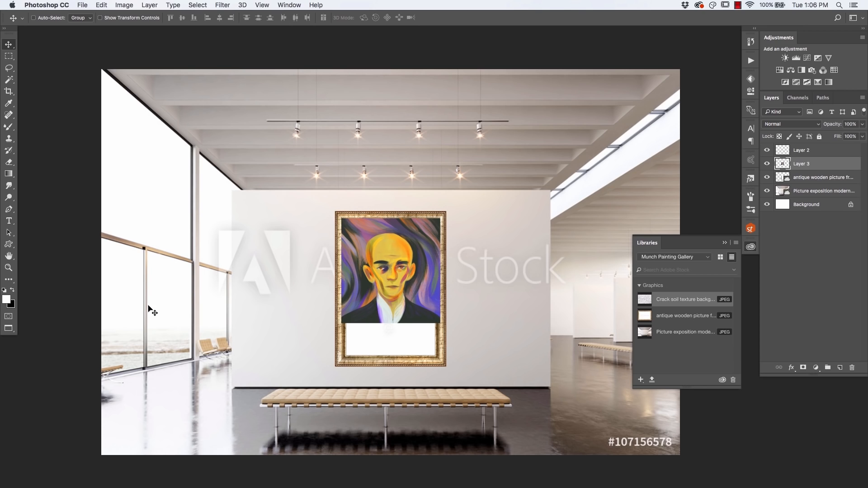
pyautogui.moveTo(158, 305)
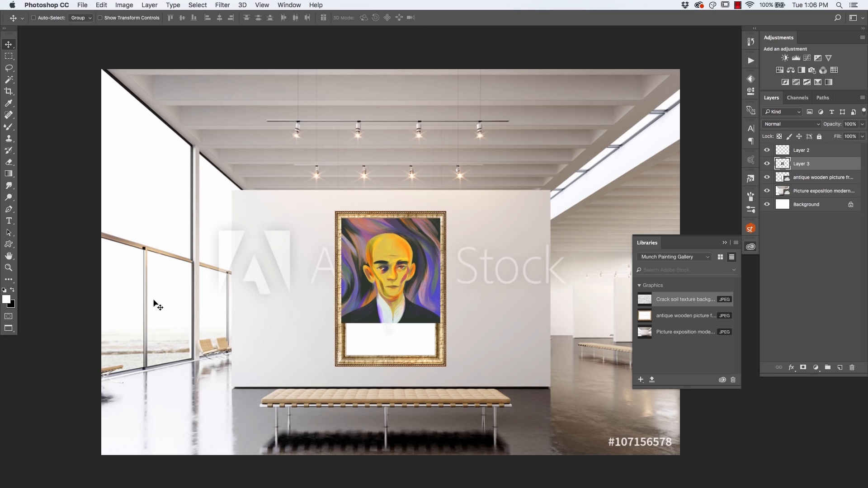
pyautogui.moveTo(160, 292)
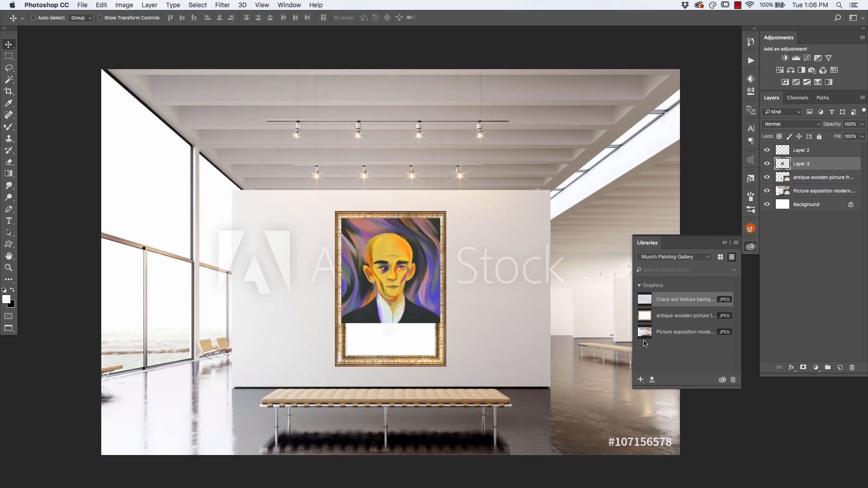
pyautogui.moveTo(645, 332)
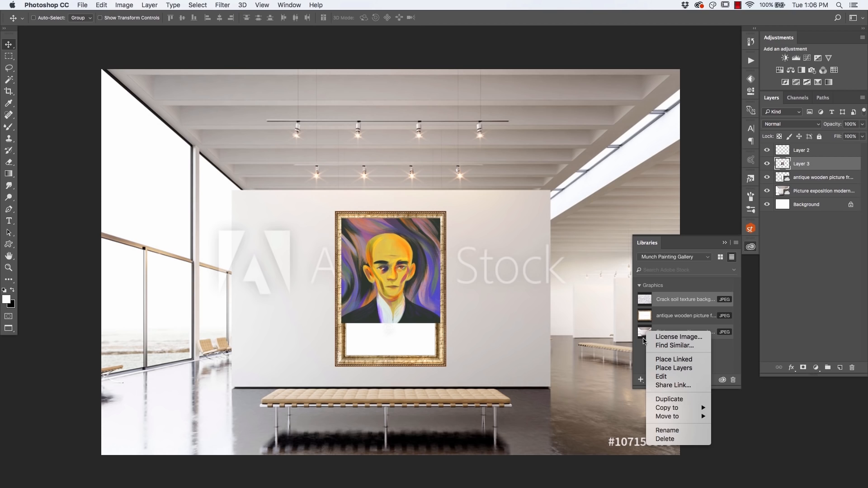
pyautogui.moveTo(678, 337)
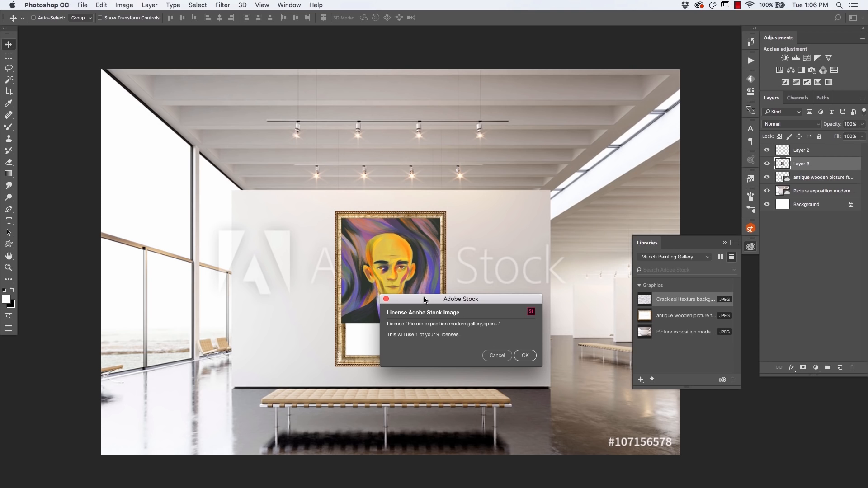
pyautogui.moveTo(418, 315)
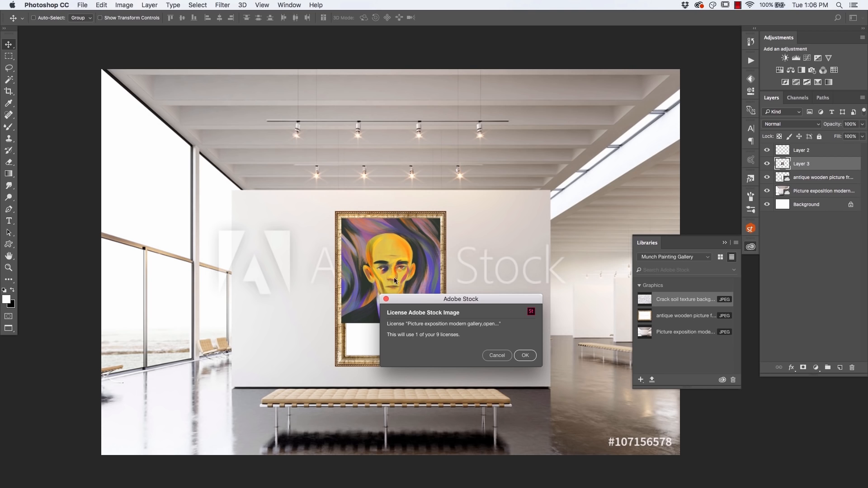
pyautogui.moveTo(402, 326)
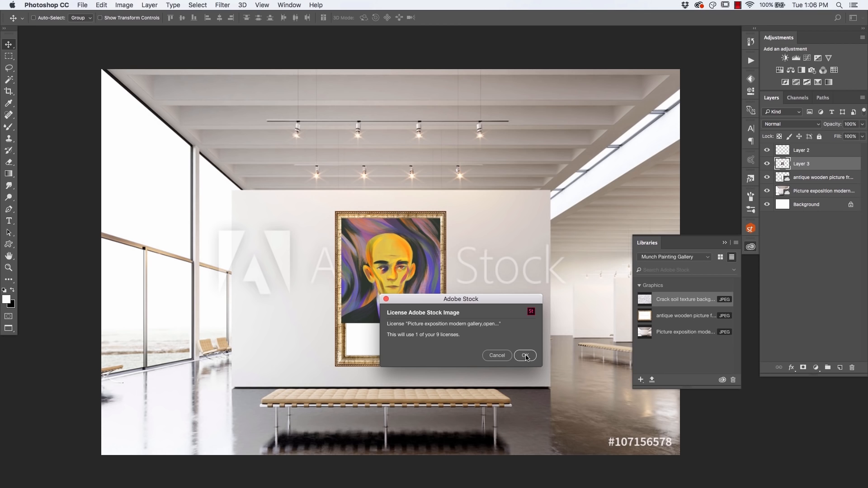
# - Confirm the Adobe Stock license for the modern gallery wall image
pyautogui.click(525, 356)
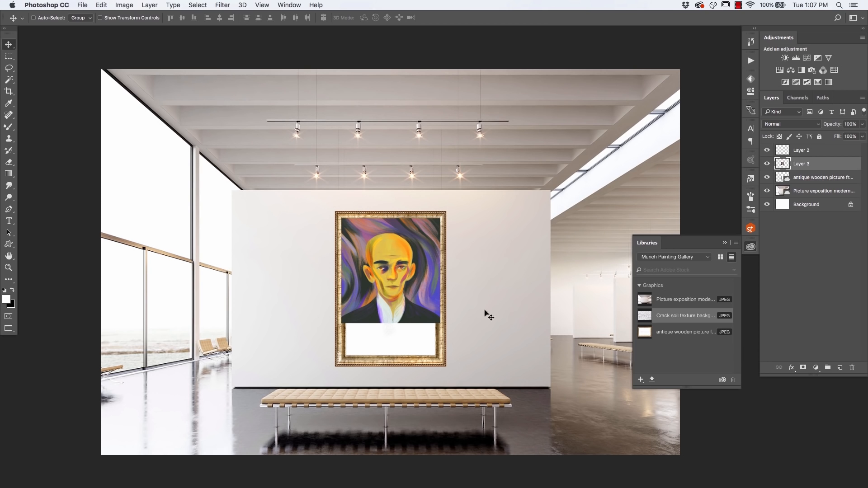
pyautogui.moveTo(81, 337)
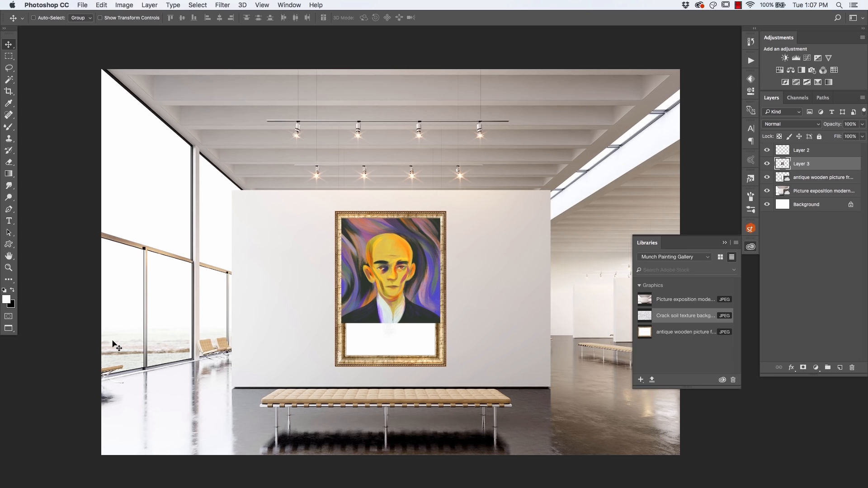
pyautogui.moveTo(98, 324)
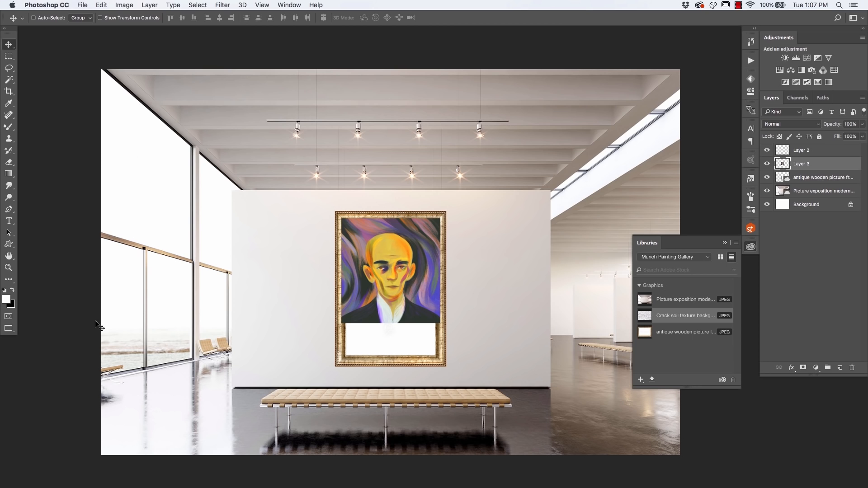
pyautogui.moveTo(108, 289)
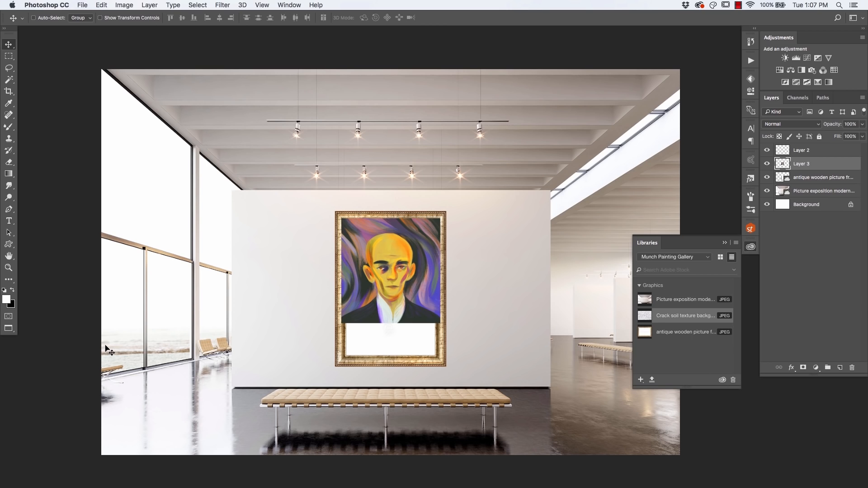
pyautogui.moveTo(119, 346)
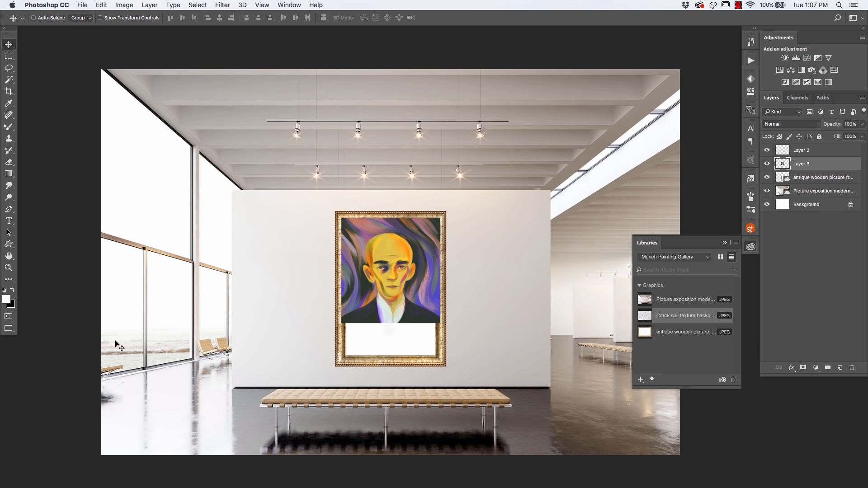
# - Bring up licensing options for another unlicensed graphic in the library
pyautogui.rightClick(644, 331)
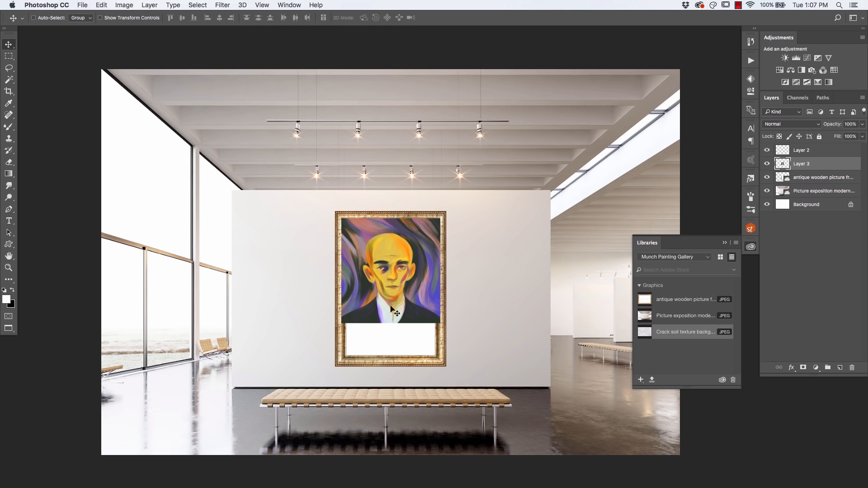
pyautogui.moveTo(315, 303)
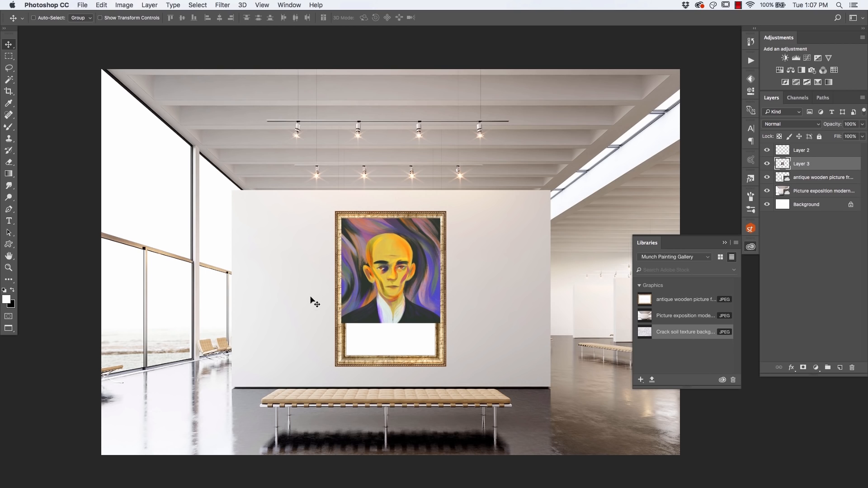
pyautogui.moveTo(272, 336)
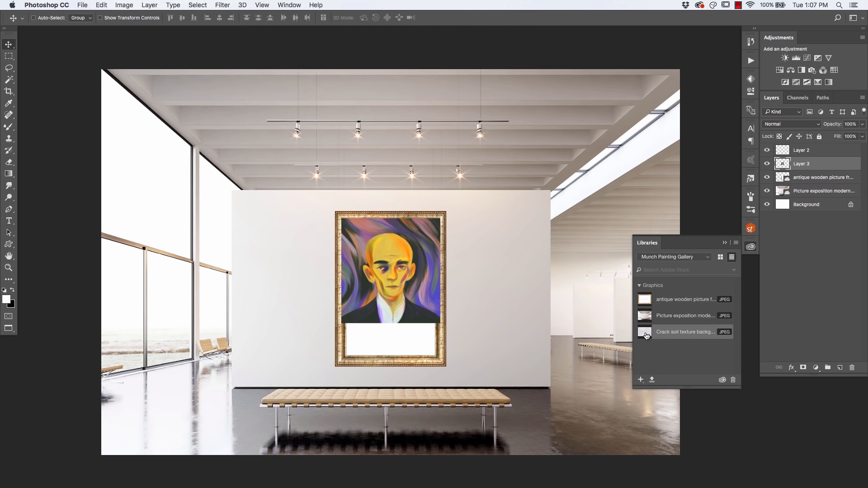
pyautogui.moveTo(647, 335)
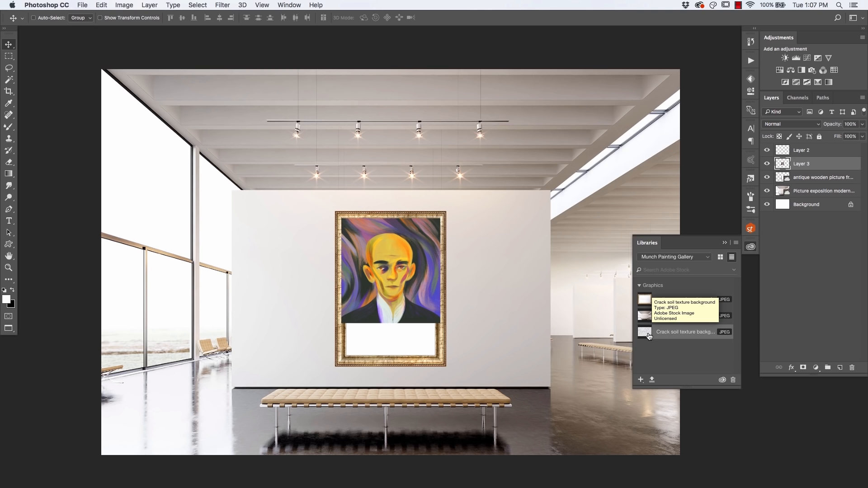
pyautogui.moveTo(408, 284)
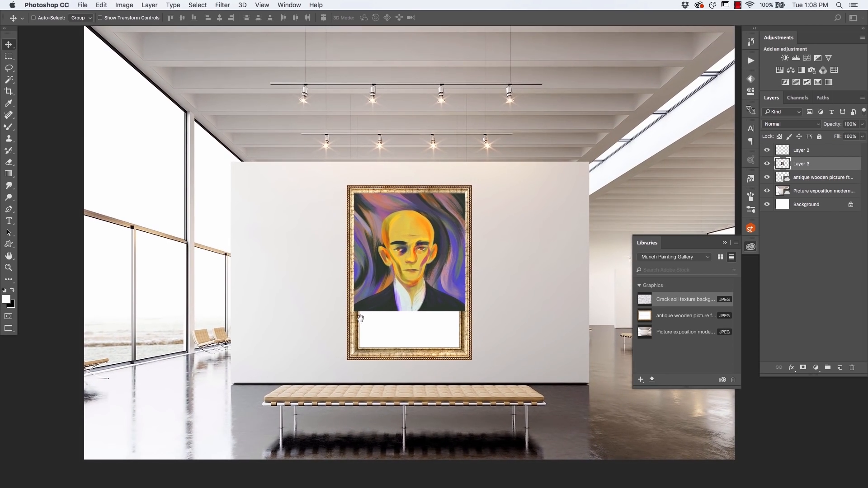
# - Switch to the Rectangular Marquee tool and select the antique frame layer
pyautogui.click(9, 56)
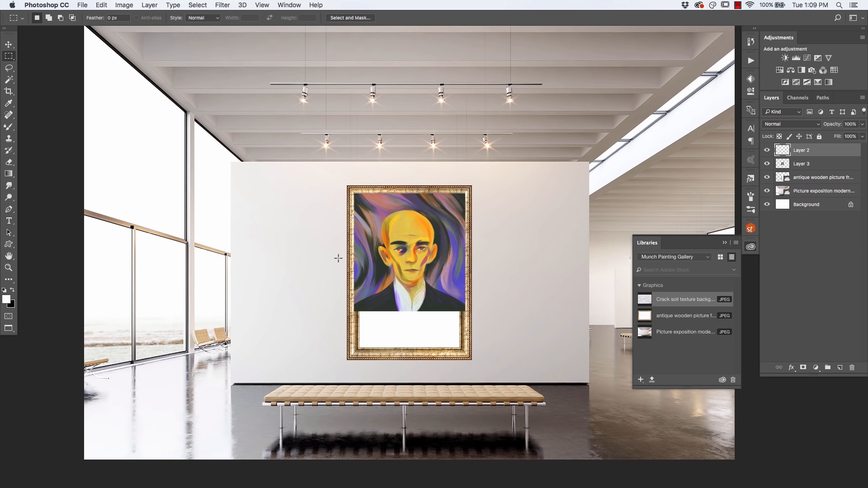
pyautogui.moveTo(275, 138)
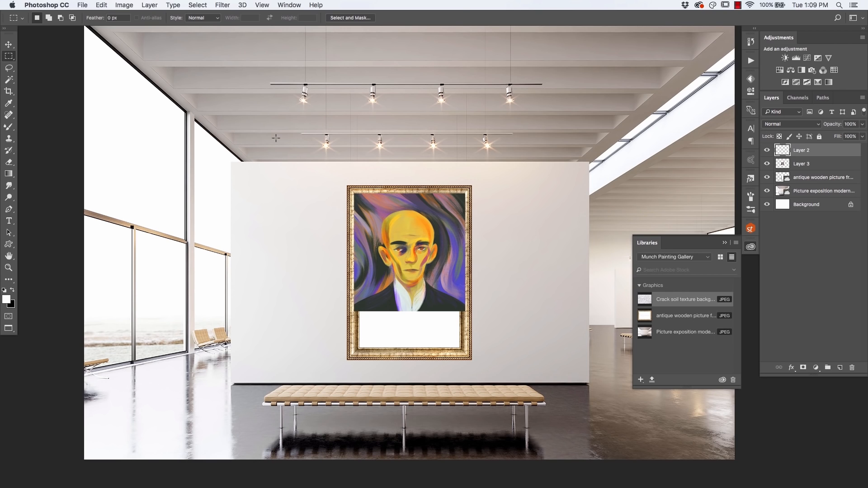
pyautogui.click(801, 163)
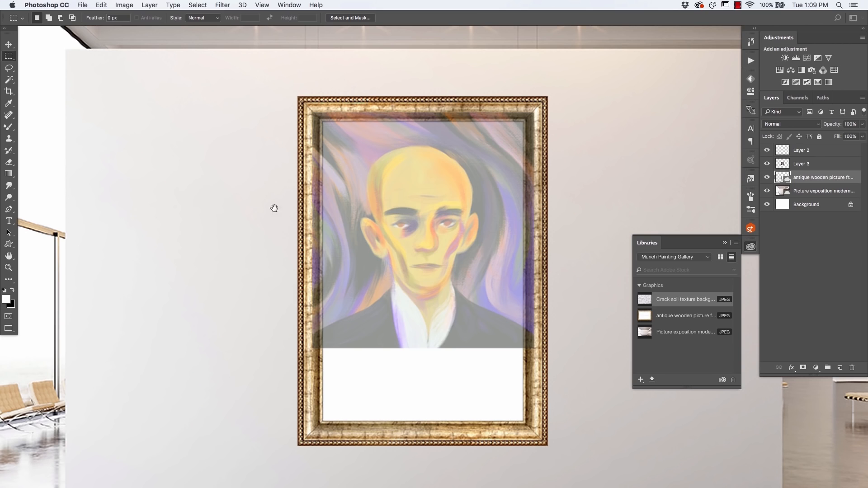
pyautogui.moveTo(323, 352)
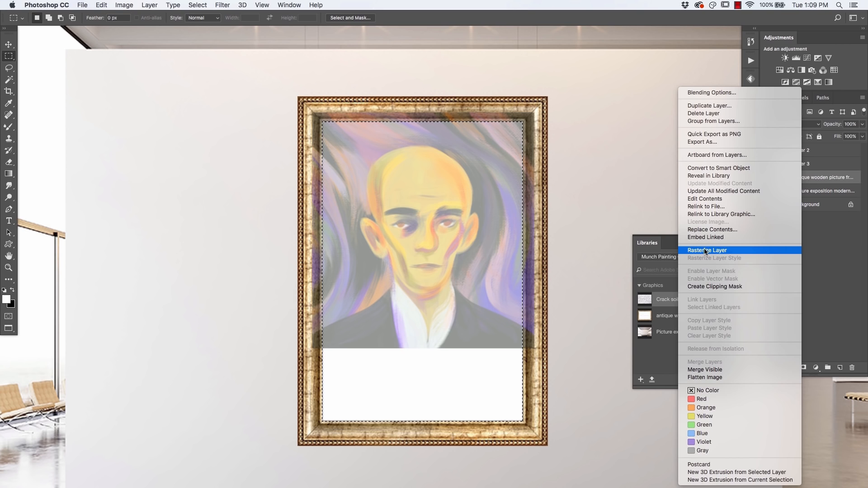
# - Rasterize the antique frame layer into plain pixels
pyautogui.click(707, 250)
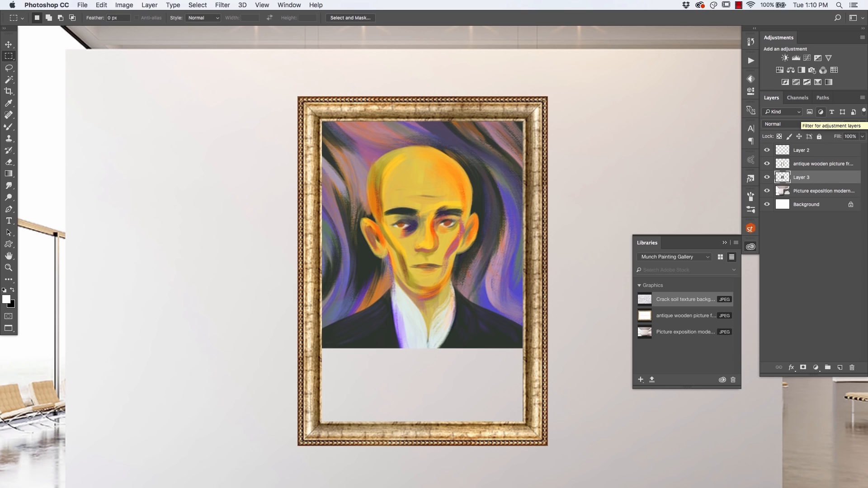
# - Select the antique frame layer in the Layers panel
pyautogui.click(823, 163)
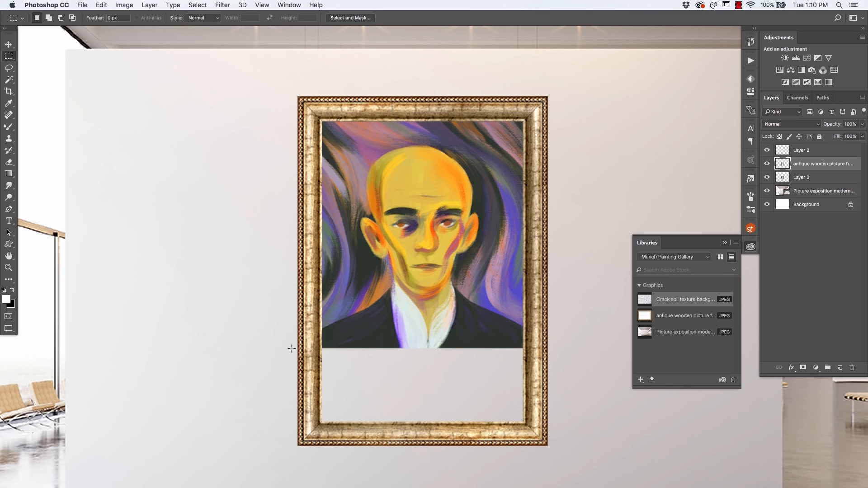
# - Scale the gold frame down with Free Transform so it hugs the portrait
pyautogui.moveTo(289, 348); pyautogui.dragTo(557, 451)
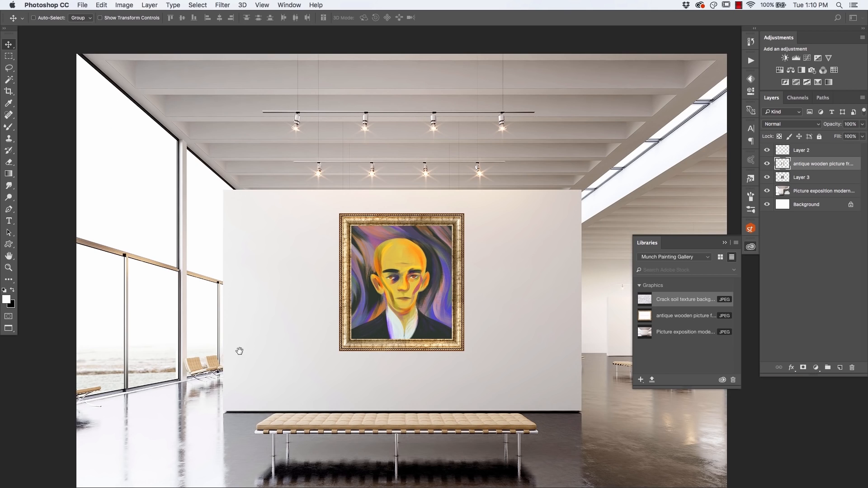
pyautogui.moveTo(246, 361)
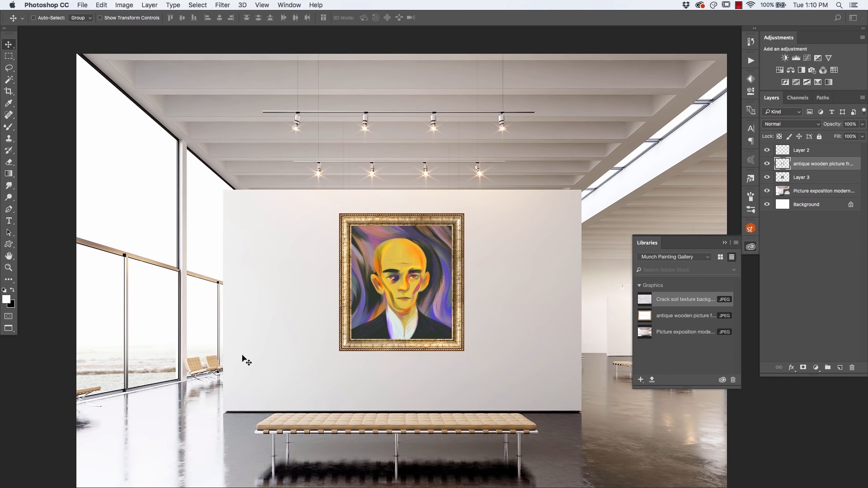
pyautogui.moveTo(360, 231)
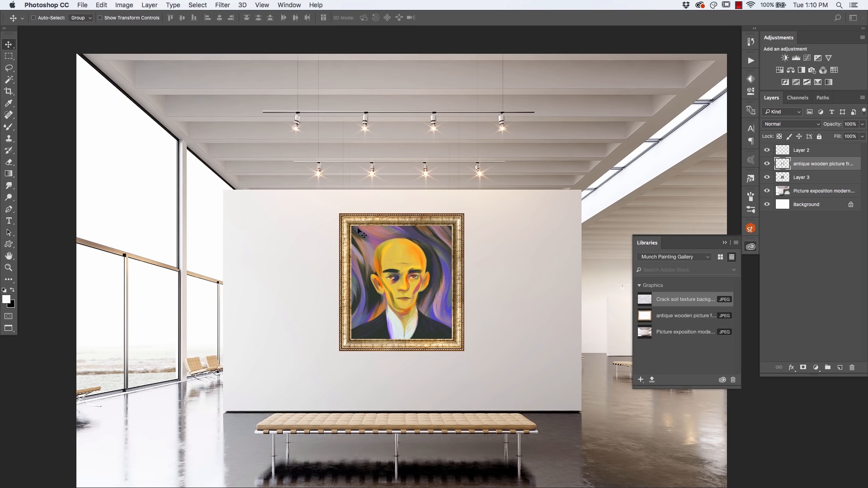
pyautogui.moveTo(348, 241)
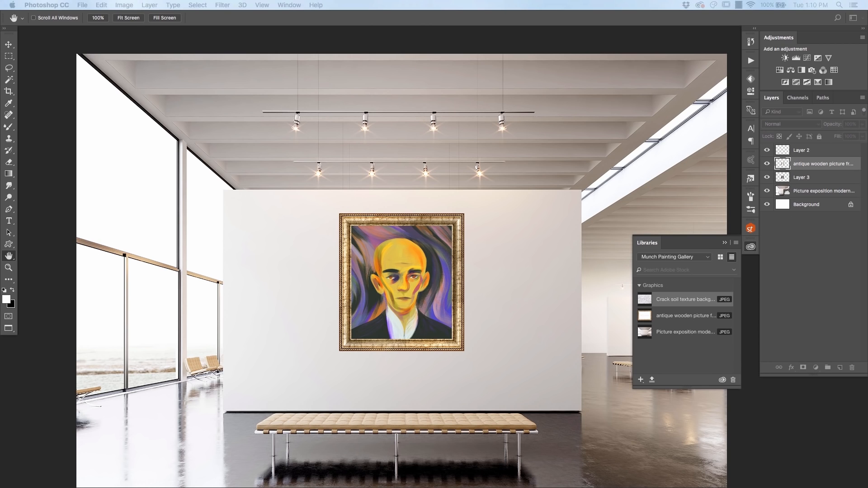
# - Add a Drop Shadow to the frame layer: 40% opacity, 4 px distance, 6 px size
pyautogui.doubleClick(801, 164)
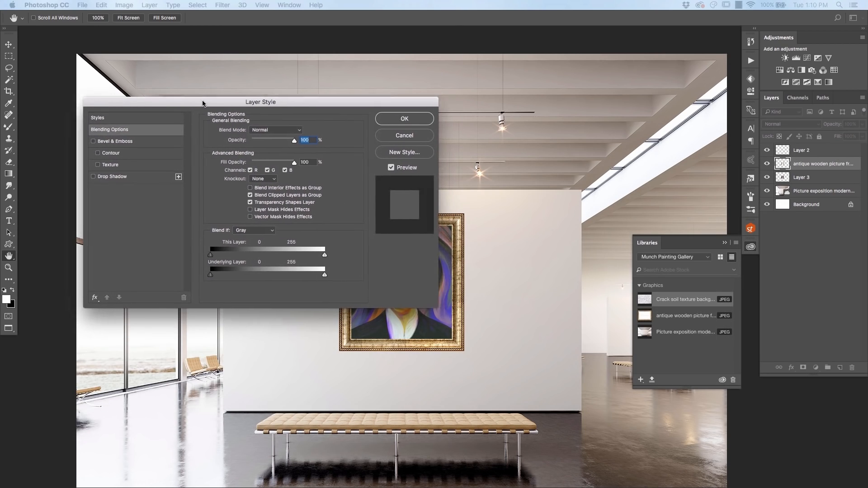
pyautogui.moveTo(204, 102); pyautogui.dragTo(264, 101)
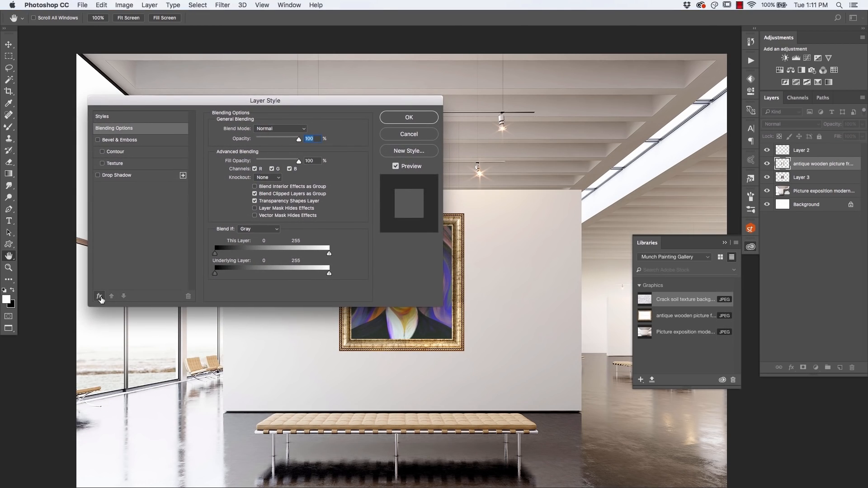
pyautogui.click(99, 295)
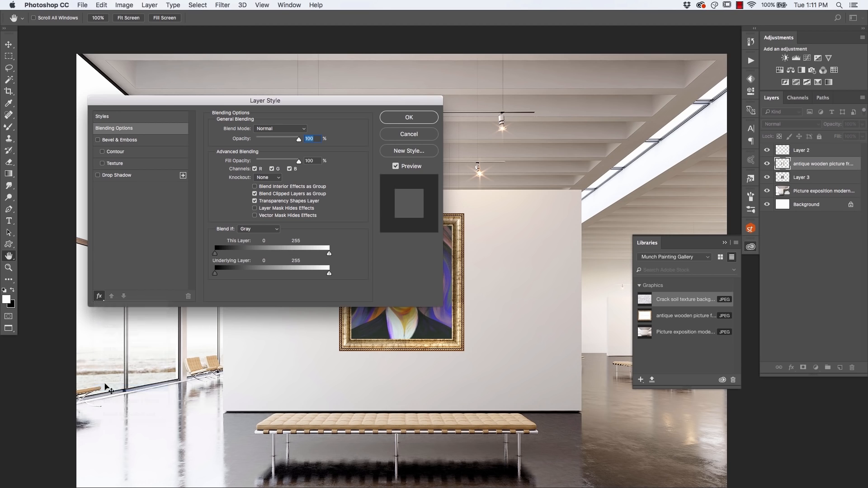
pyautogui.click(102, 175)
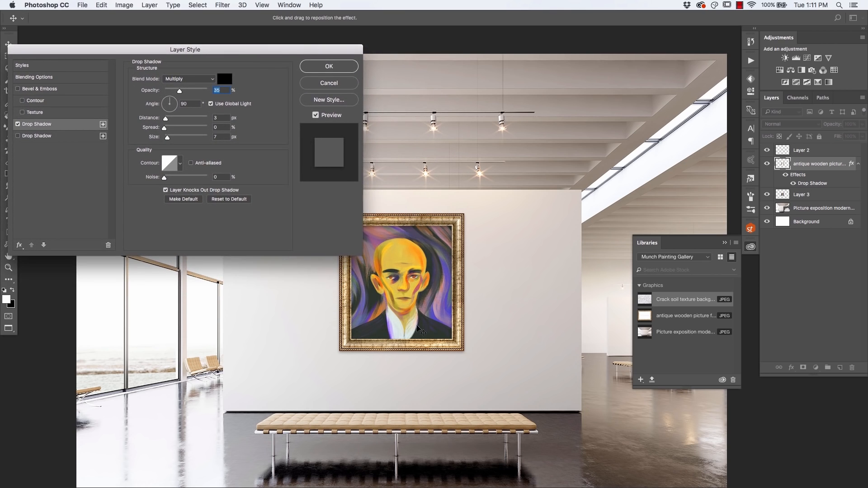
pyautogui.moveTo(328, 153)
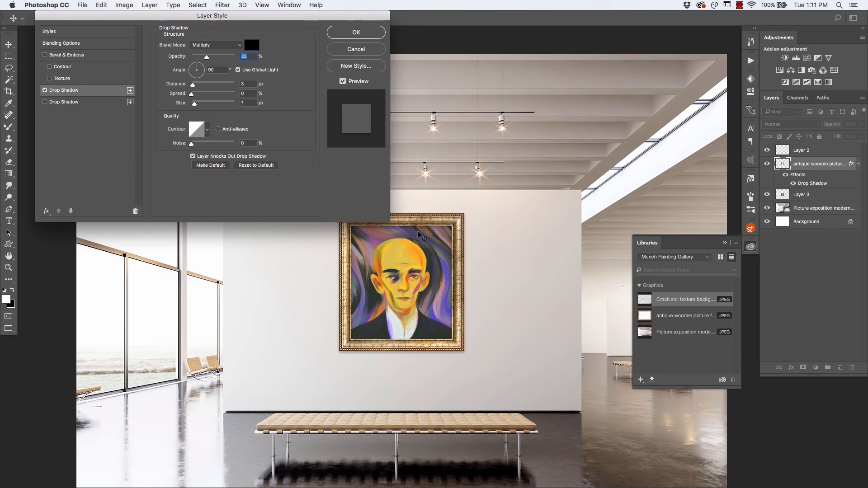
pyautogui.moveTo(366, 287)
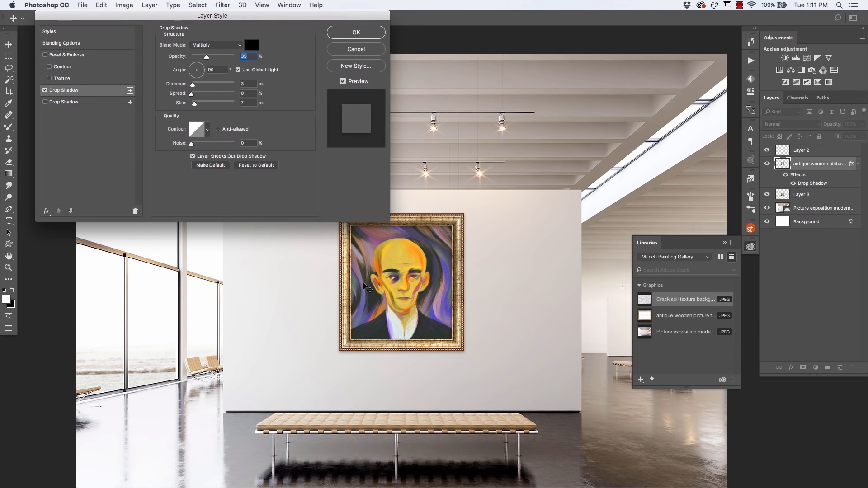
pyautogui.moveTo(303, 355)
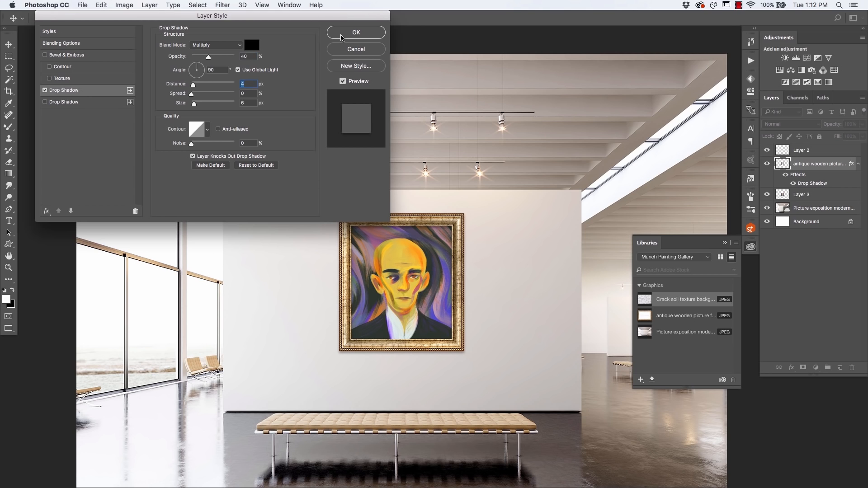
pyautogui.click(355, 32)
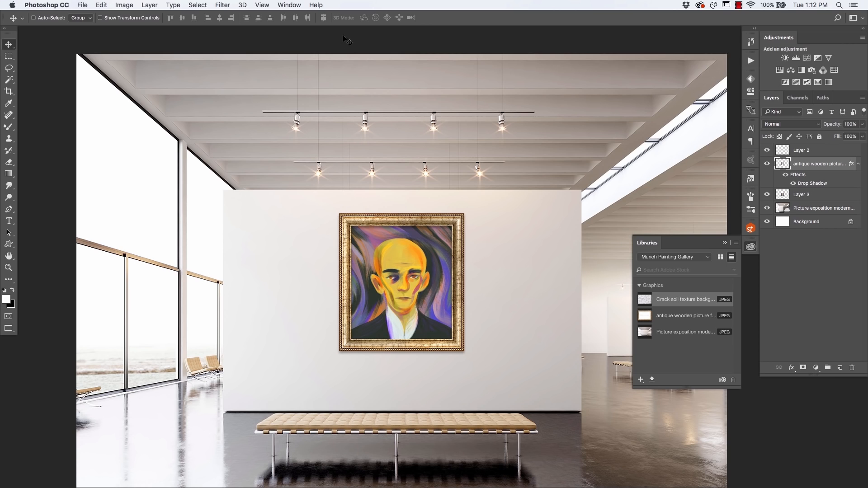
pyautogui.moveTo(365, 271)
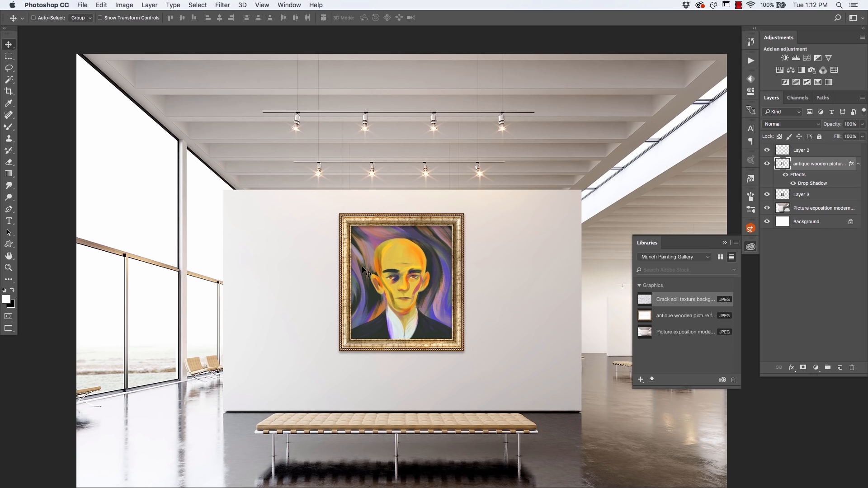
pyautogui.moveTo(643, 347)
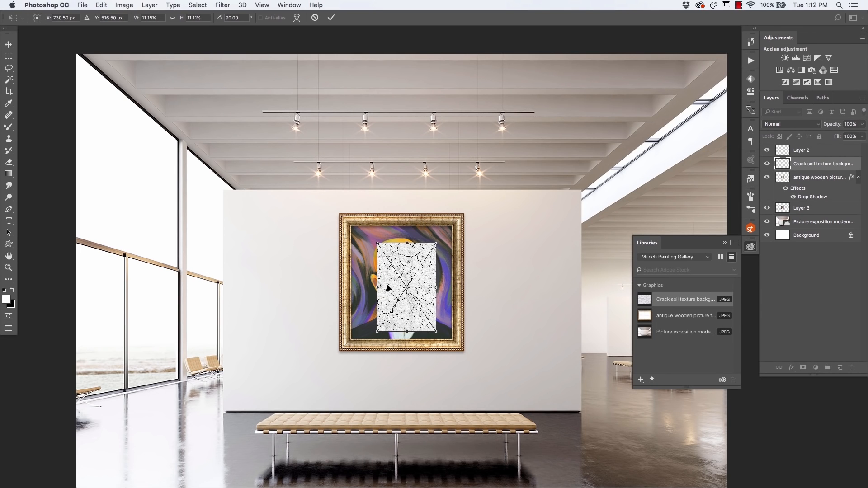
# - Shrink the crack soil texture and move it onto the portrait's upper-left corner
pyautogui.moveTo(387, 288); pyautogui.dragTo(357, 269)
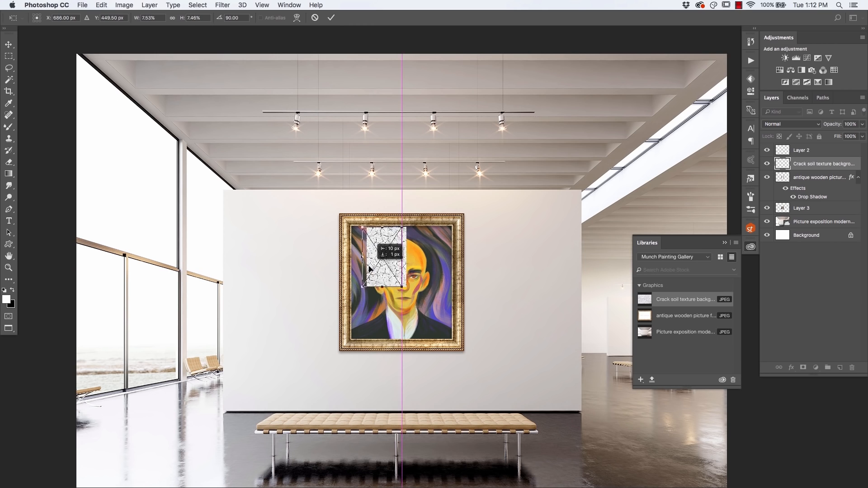
pyautogui.moveTo(387, 254); pyautogui.dragTo(371, 255)
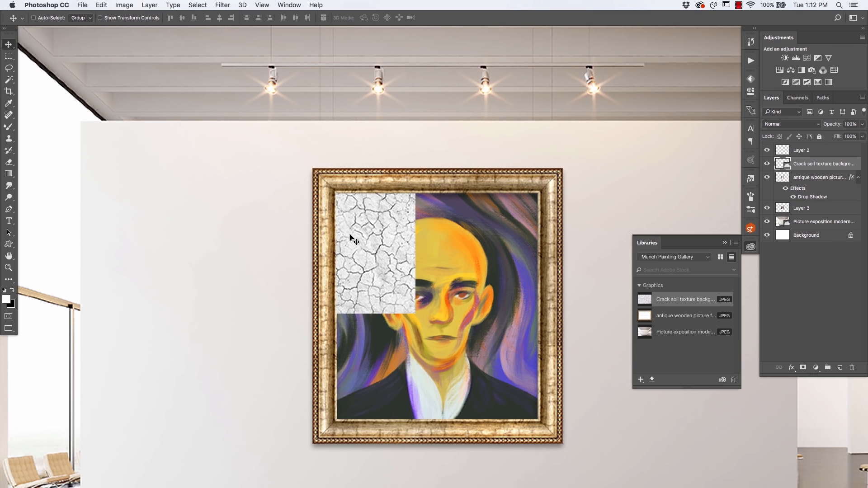
pyautogui.click(791, 124)
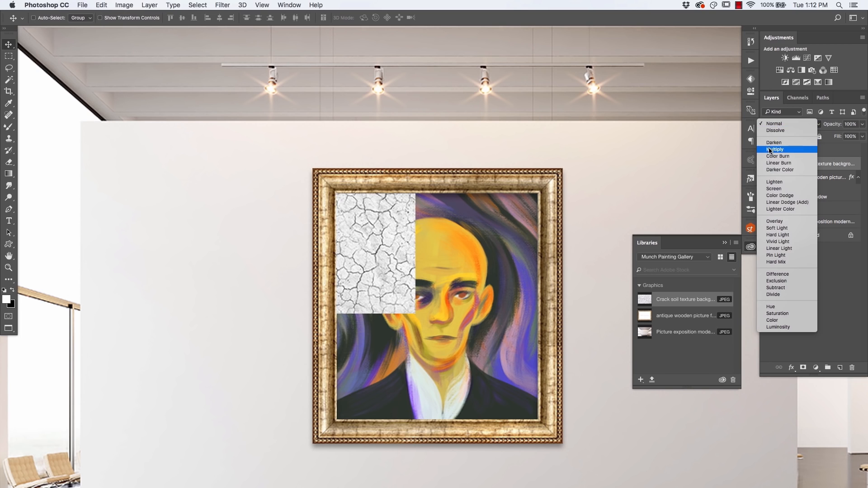
# - Set the crack texture to Multiply and trim it with a 30 px feathered Lasso selection
pyautogui.click(776, 149)
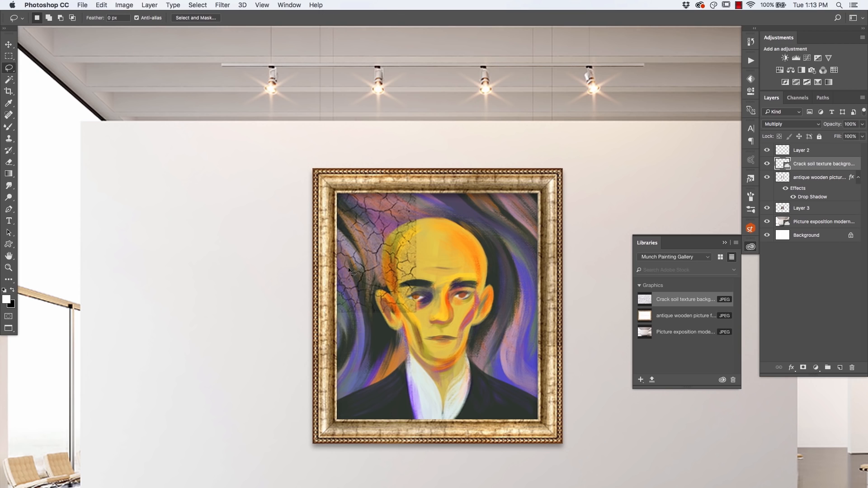
pyautogui.moveTo(29, 63)
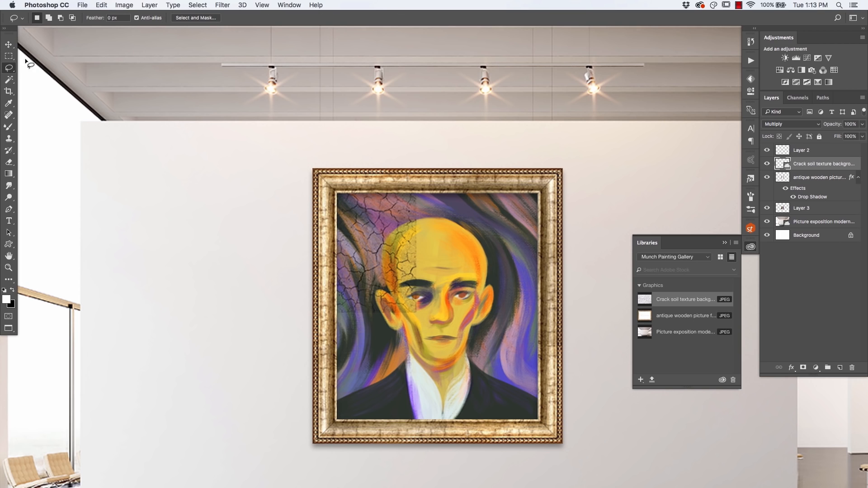
pyautogui.click(117, 18)
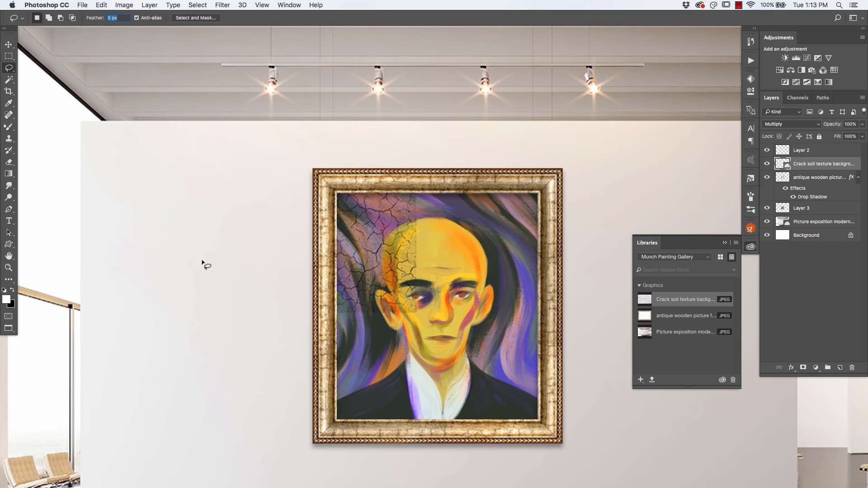
pyautogui.moveTo(208, 264)
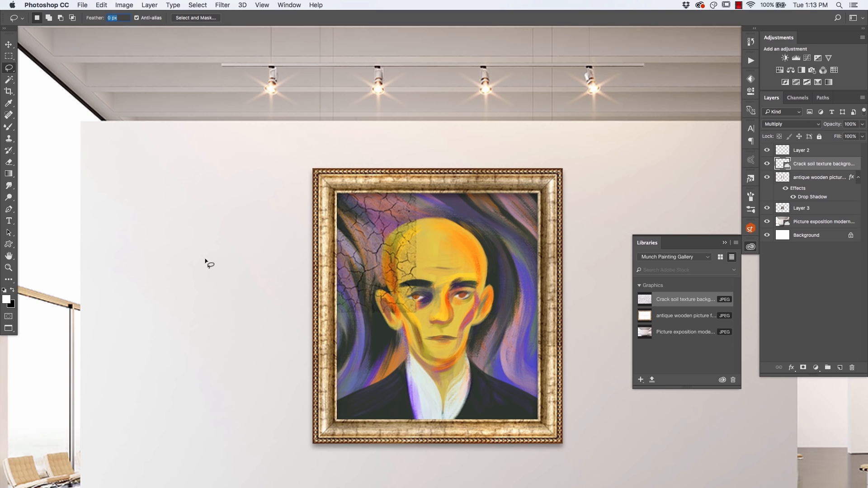
pyautogui.write('30')
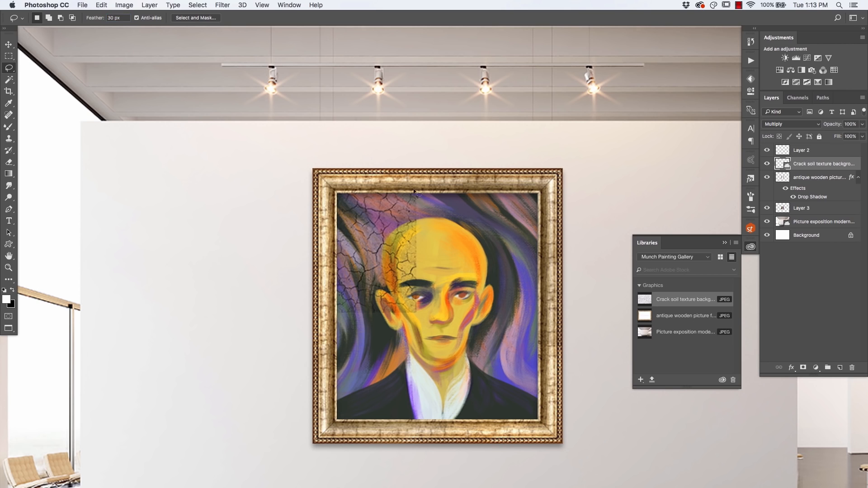
pyautogui.moveTo(435, 177); pyautogui.dragTo(402, 235)
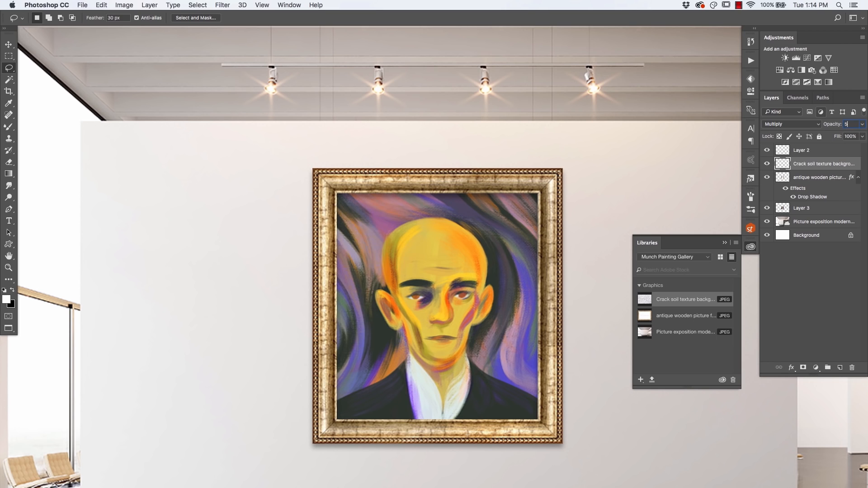
pyautogui.write('50')
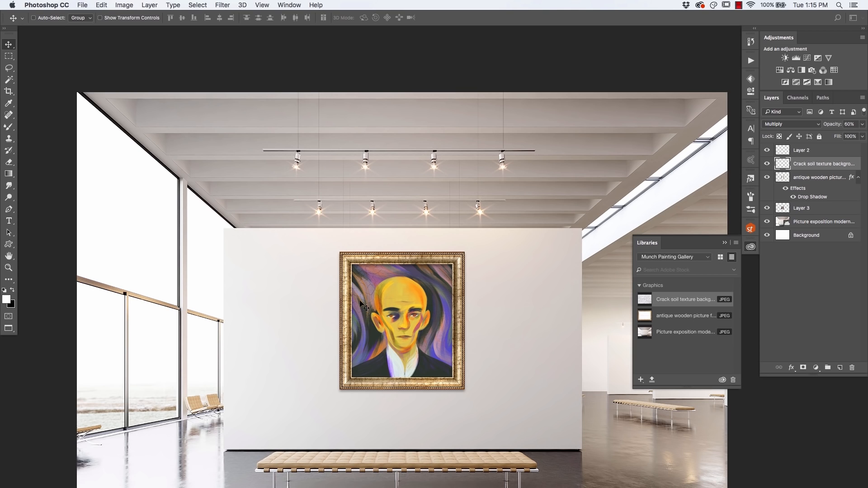
pyautogui.moveTo(363, 296)
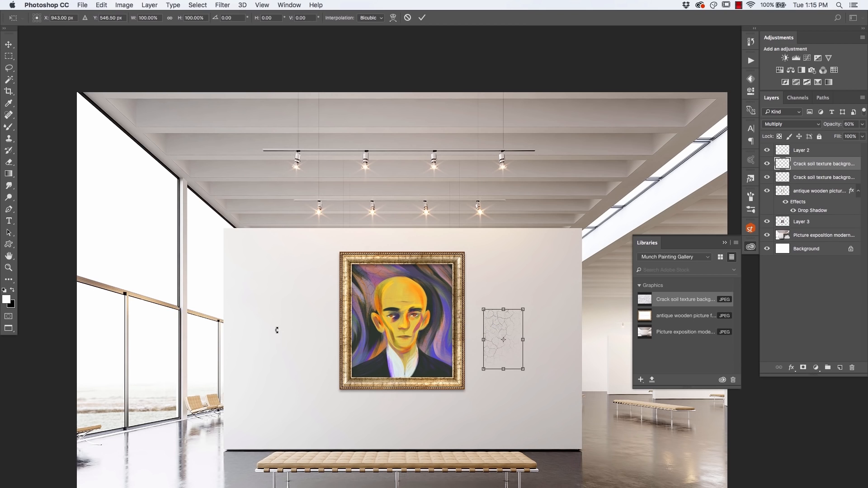
# - Move a crack texture copy onto the portrait and trim it with a feathered Lasso selection
pyautogui.moveTo(525, 304); pyautogui.dragTo(542, 331)
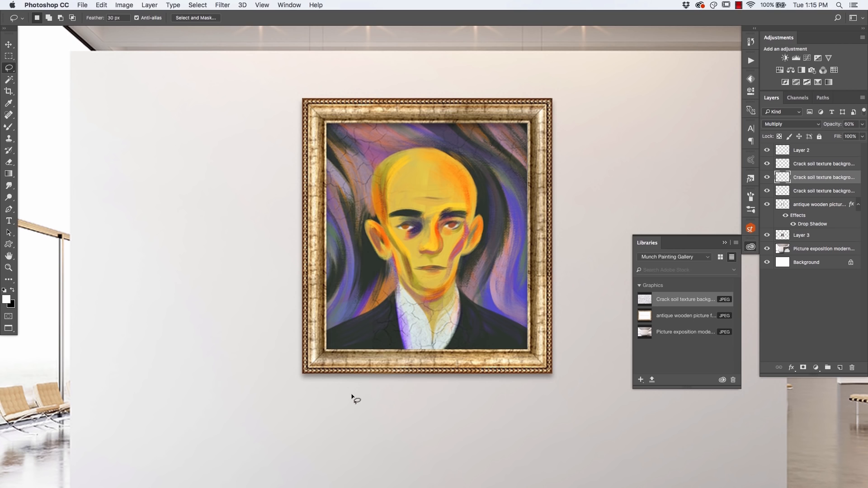
pyautogui.moveTo(354, 398); pyautogui.dragTo(247, 340)
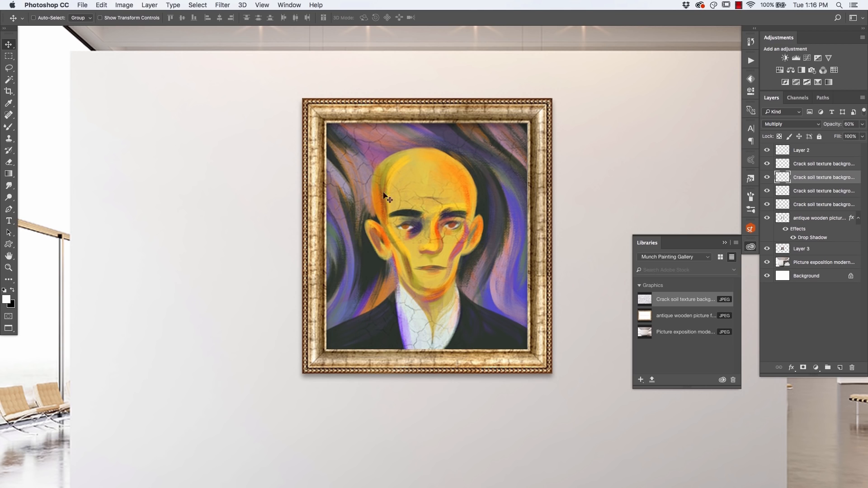
pyautogui.click(9, 69)
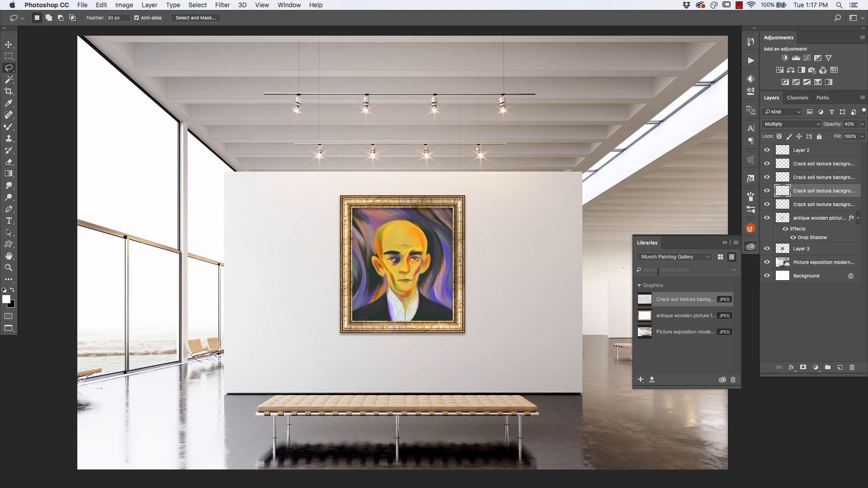
pyautogui.moveTo(525, 255)
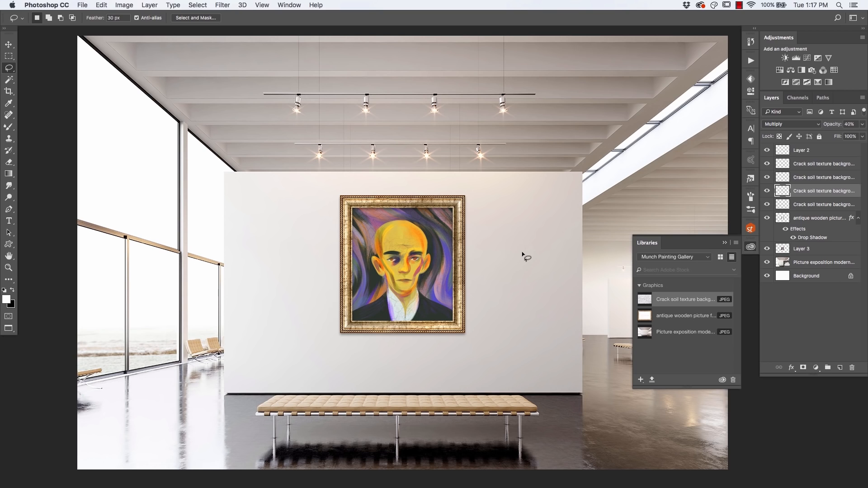
# - Close the Libraries panel to reveal the full framed gallery scene
pyautogui.click(724, 243)
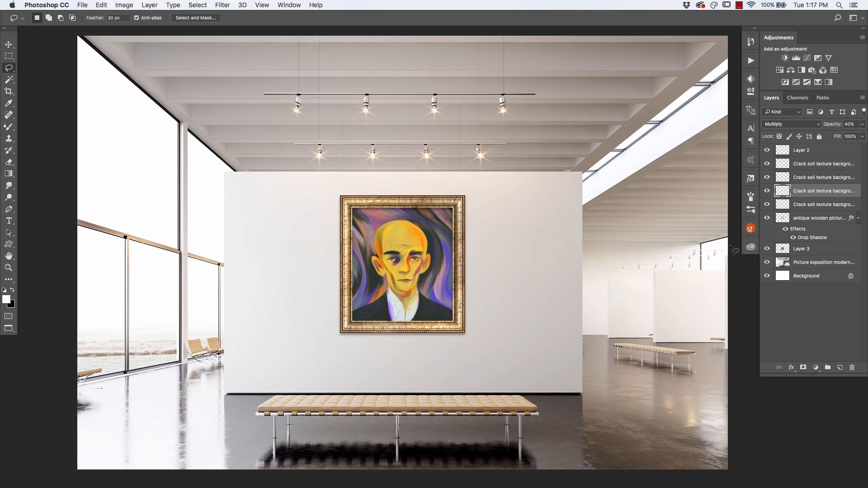